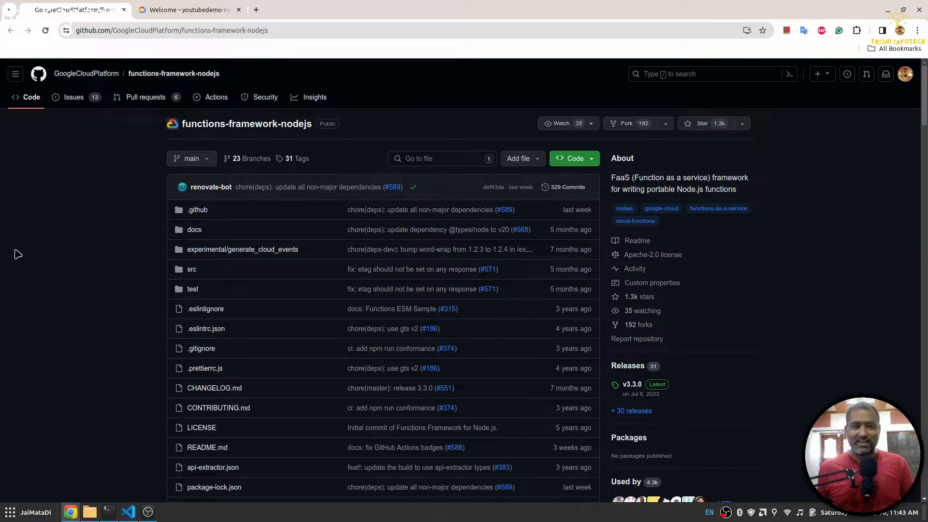
mouse_move(126, 469)
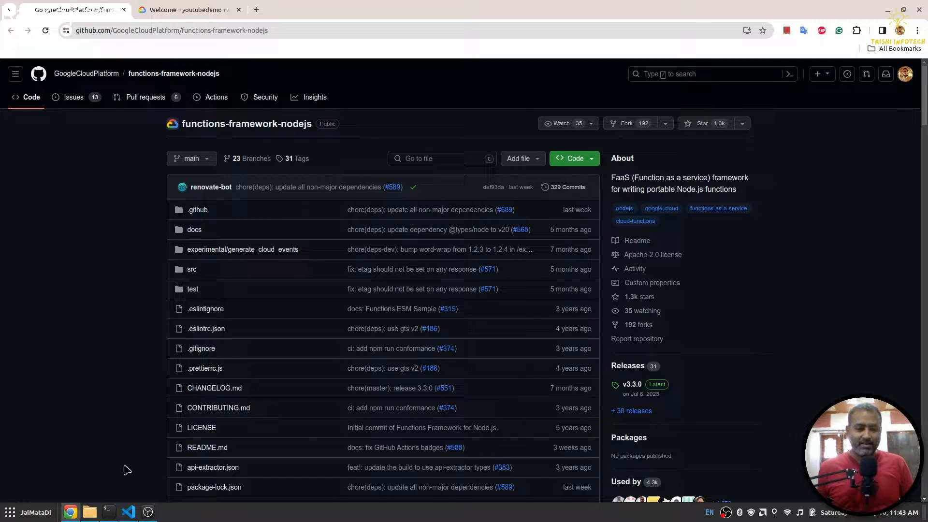
Bring up the empty YouTube-GCP-Cloud-Functions-NodeJs project in Visual Studio Code
left_click(127, 512)
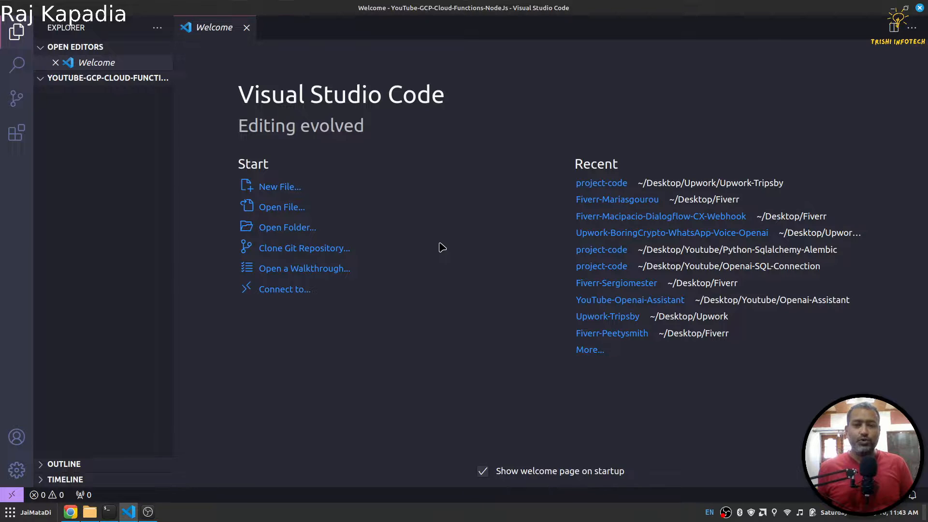
mouse_move(472, 249)
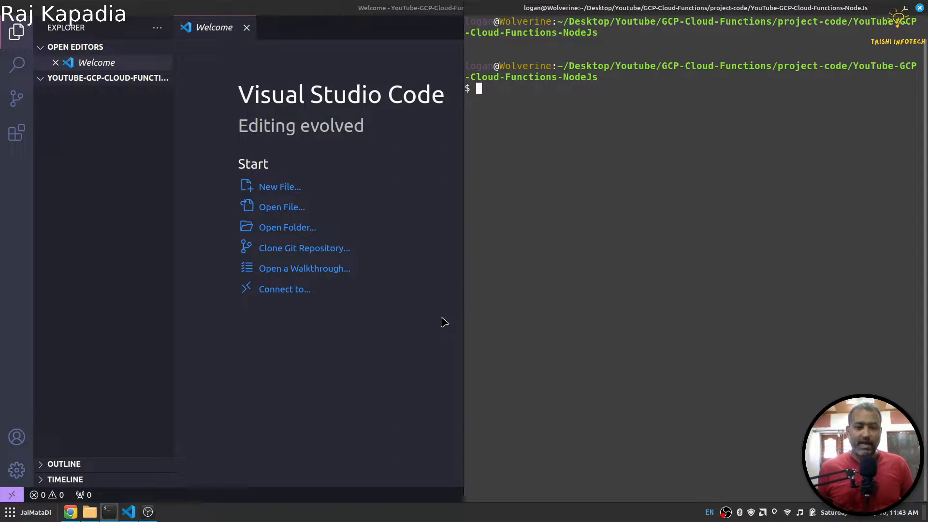
Open Express's Hello world example page in Chrome and select its starter code
left_click(70, 511)
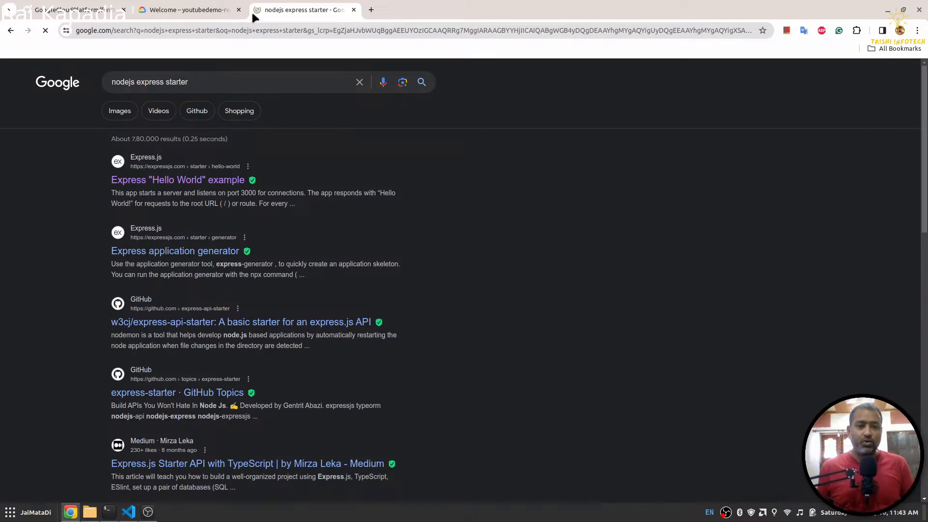
left_click(177, 179)
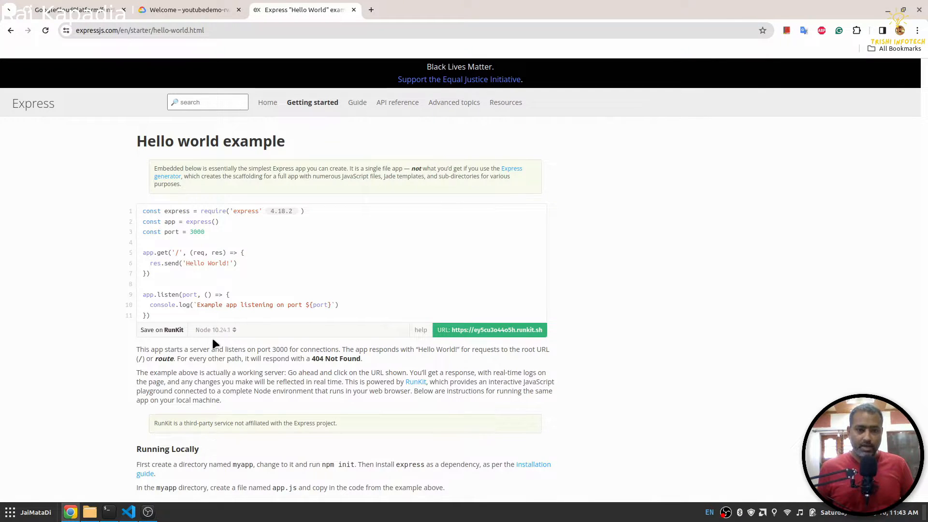
left_click_drag(142, 253, 151, 316)
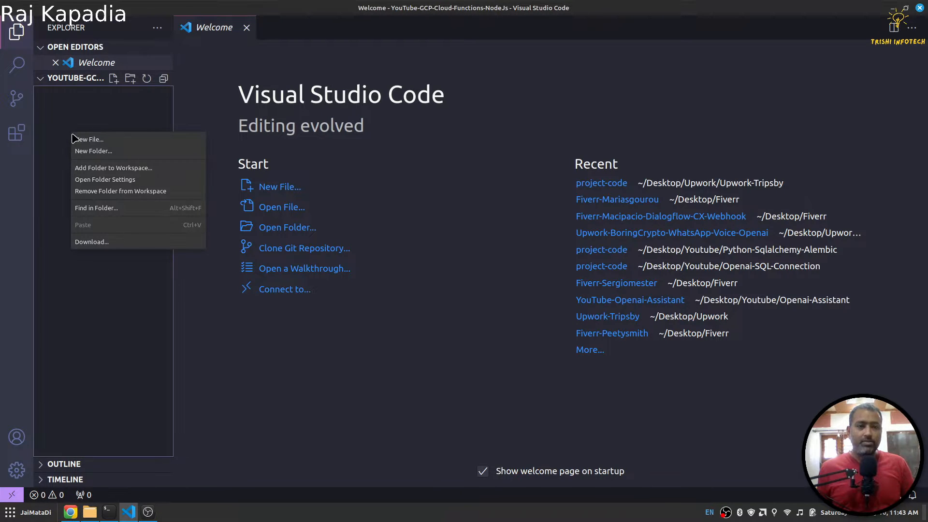
Create index.js in the project holding the Express Hello World server code
left_click(90, 140)
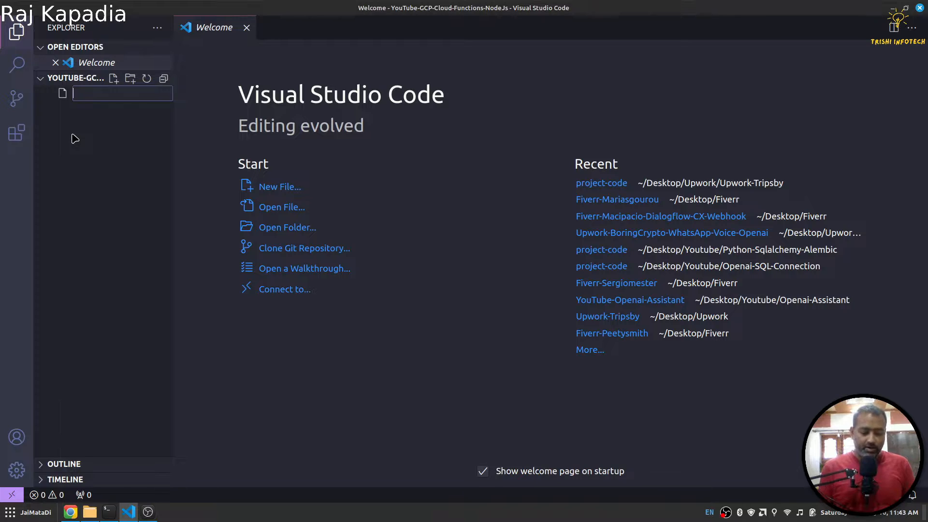
type("index.js")
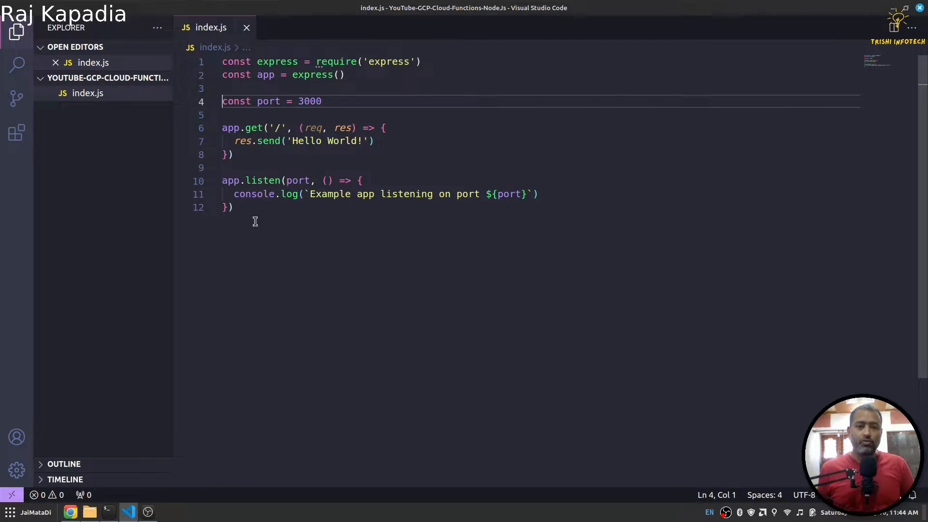
left_click(107, 512)
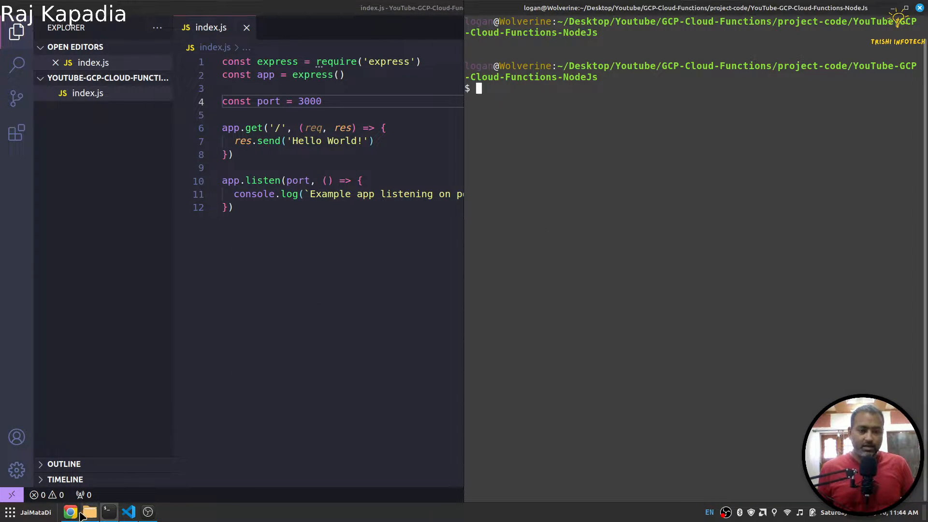
left_click(69, 512)
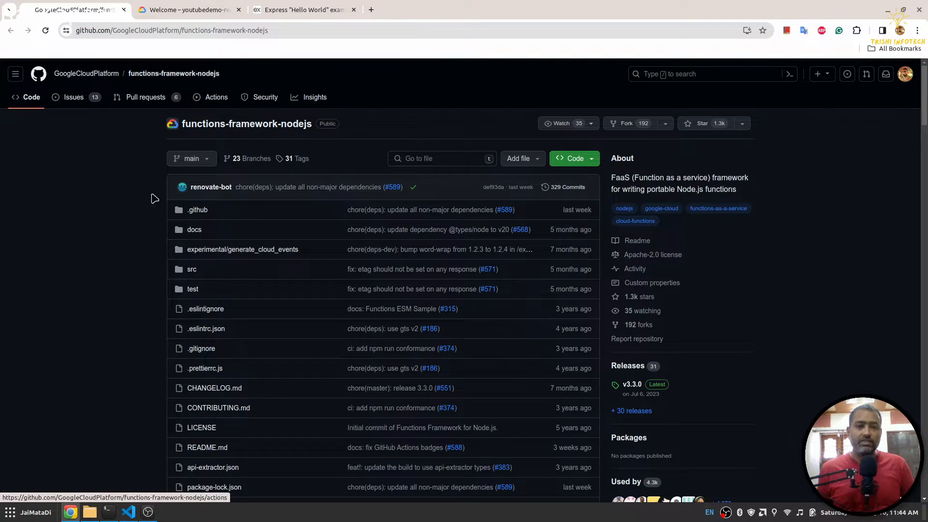
Scroll the functions-framework-nodejs README to Installation and copy the npm install command
scroll("down", 3)
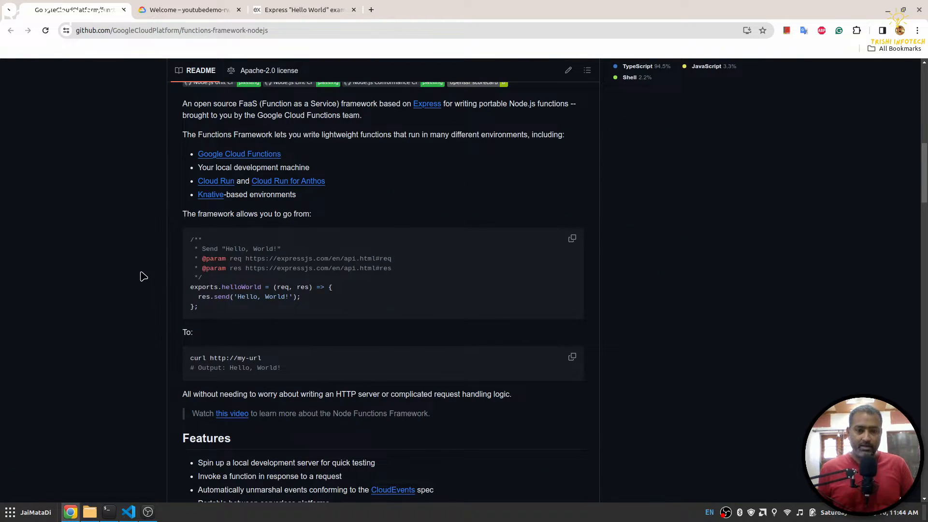
scroll("down", 3)
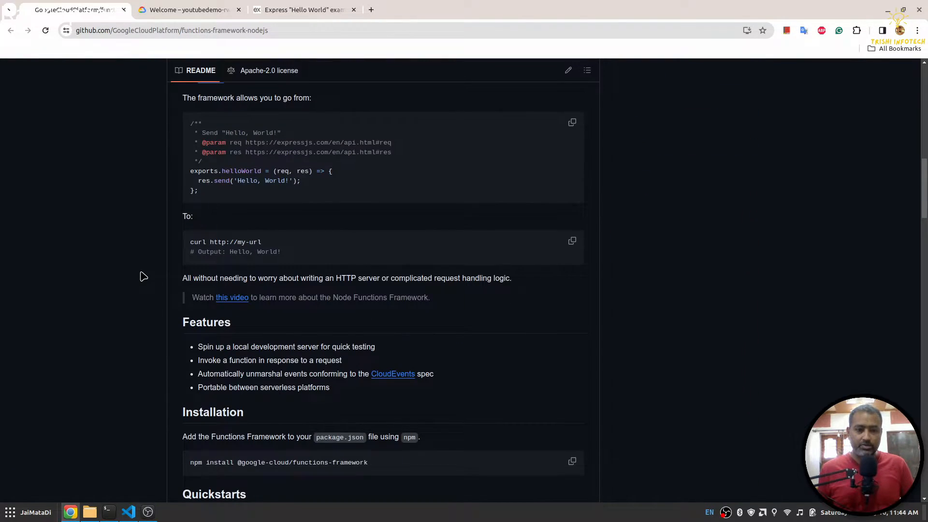
left_click(571, 461)
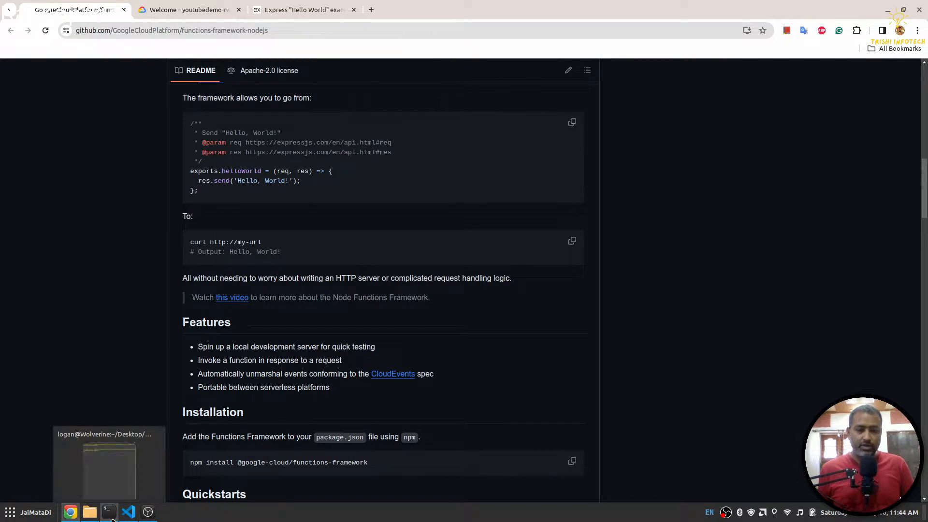
left_click(107, 512)
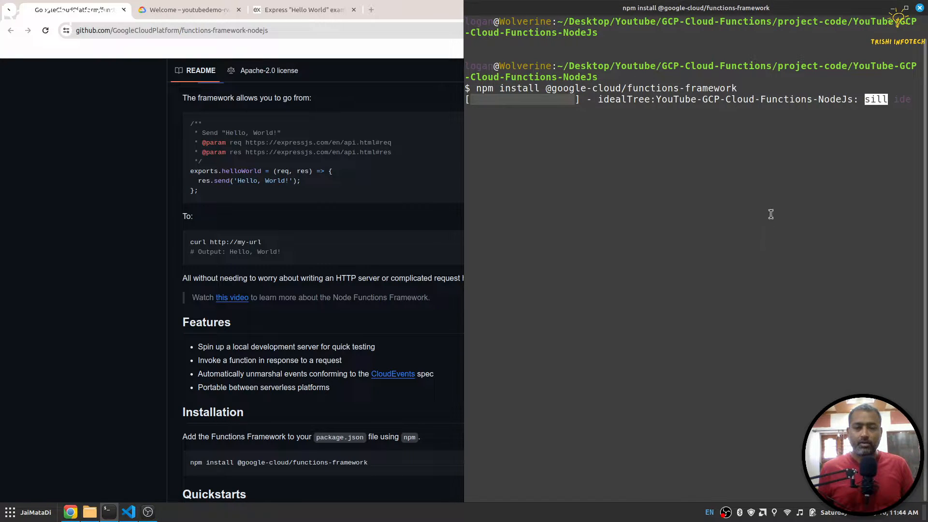
left_click(128, 511)
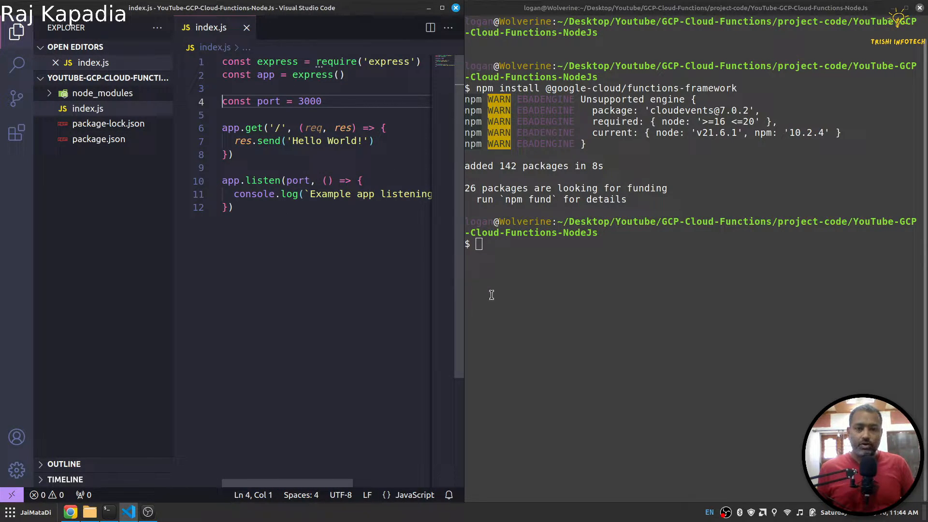
mouse_move(532, 259)
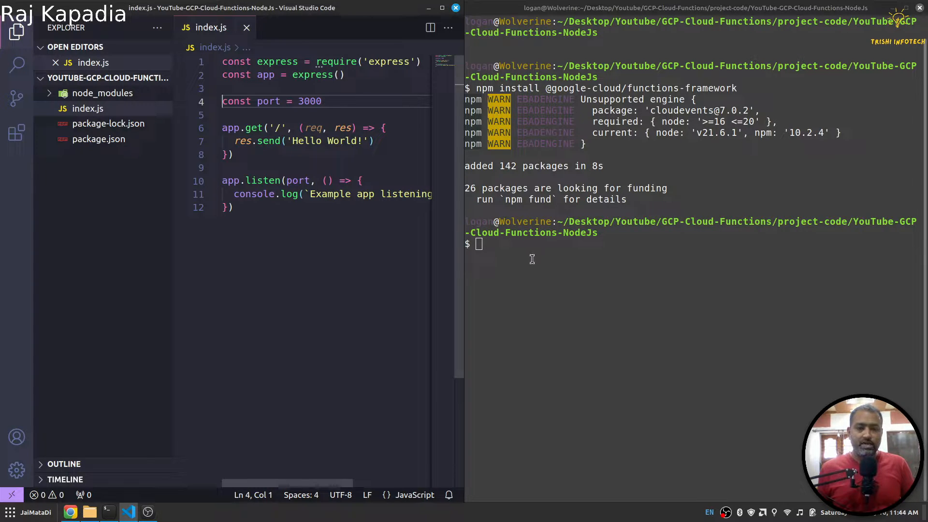
left_click(535, 265)
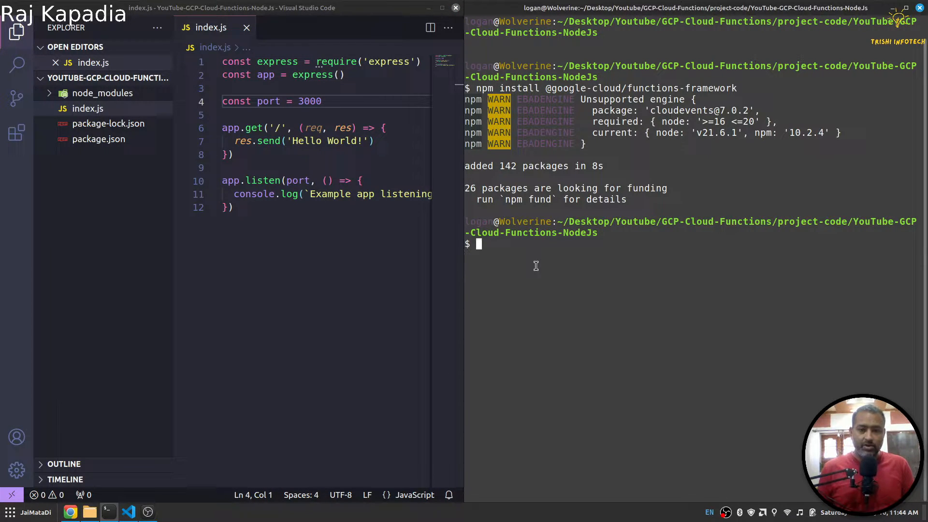
type("node")
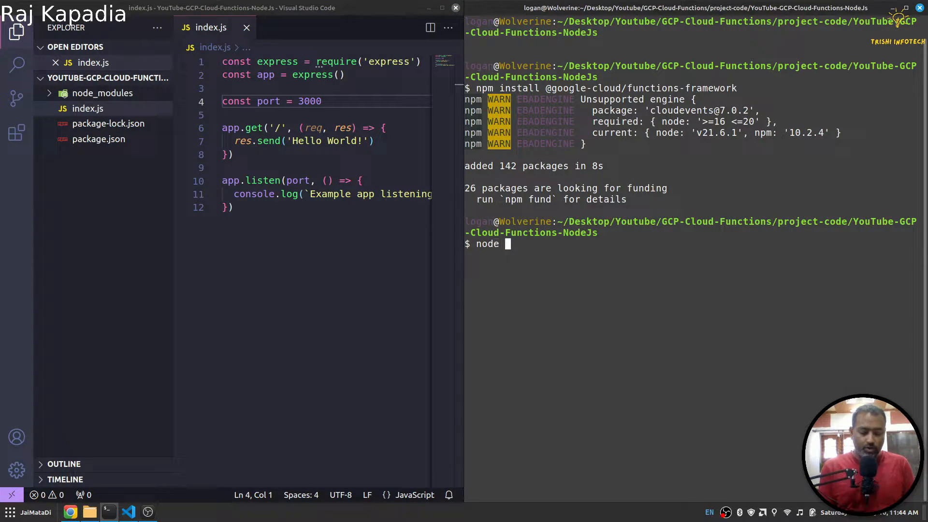
type("index.js")
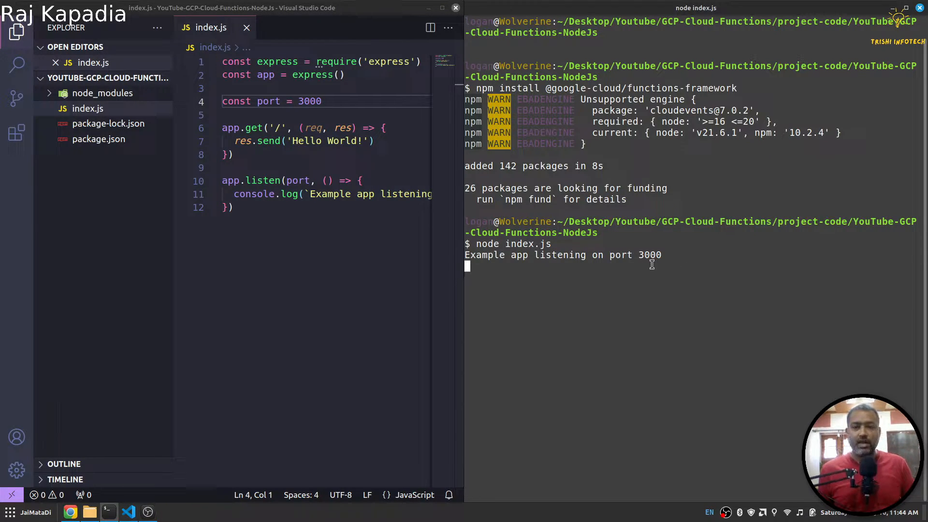
mouse_move(571, 258)
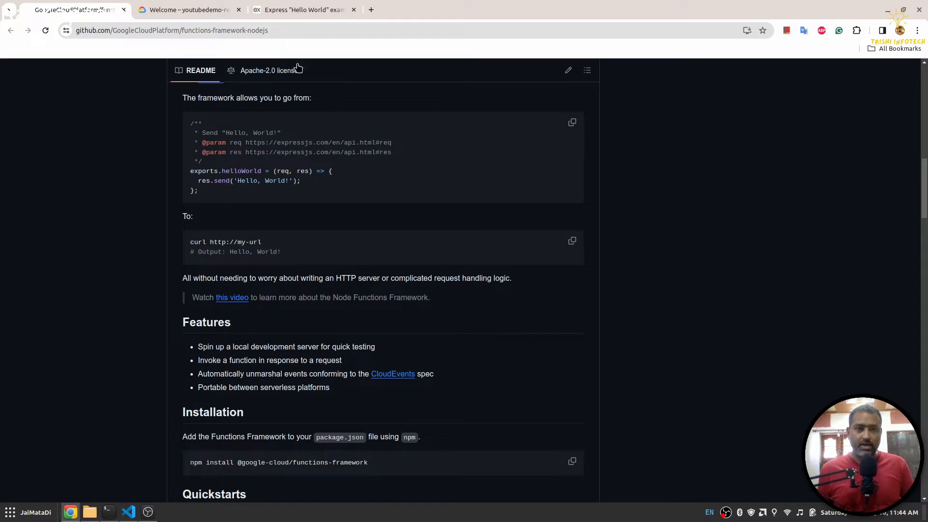
Open a new Chrome tab and enter the localhost address of the running app
left_click(486, 10)
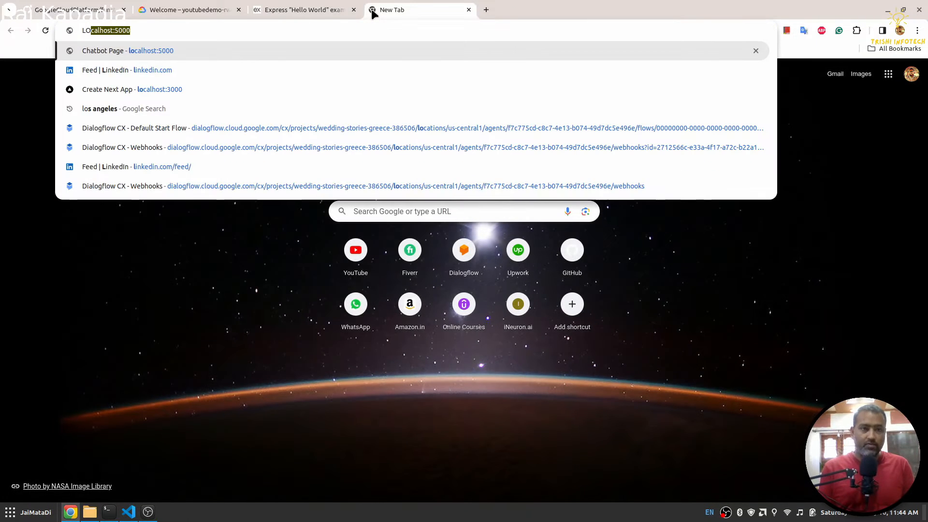
mouse_move(390, 10)
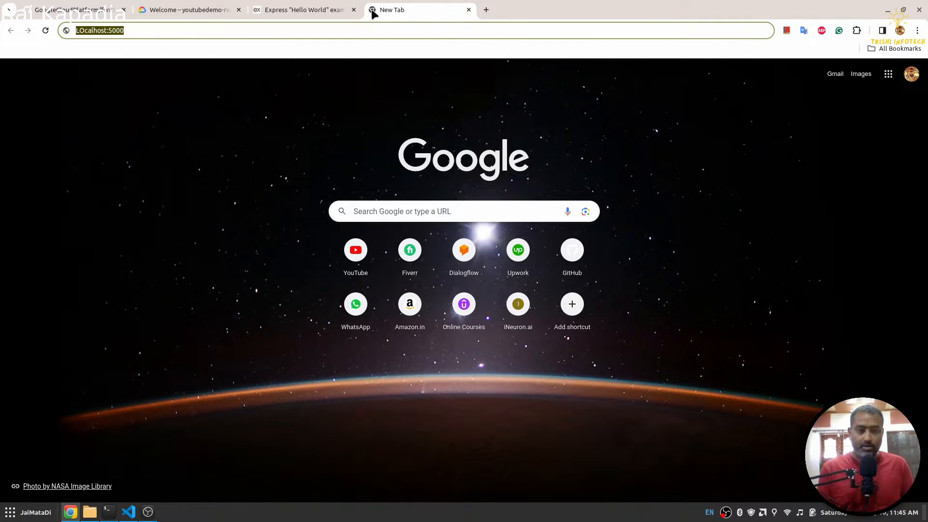
type("localhost:5")
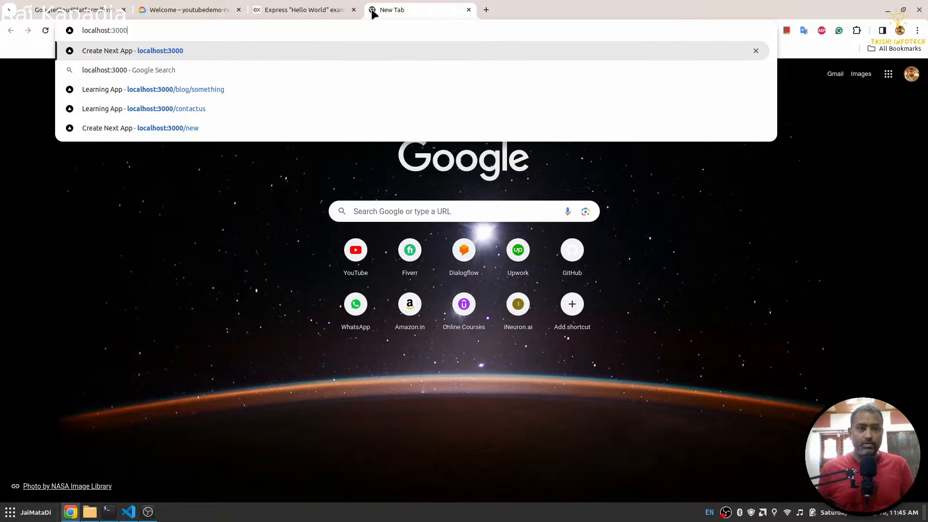
left_click(127, 512)
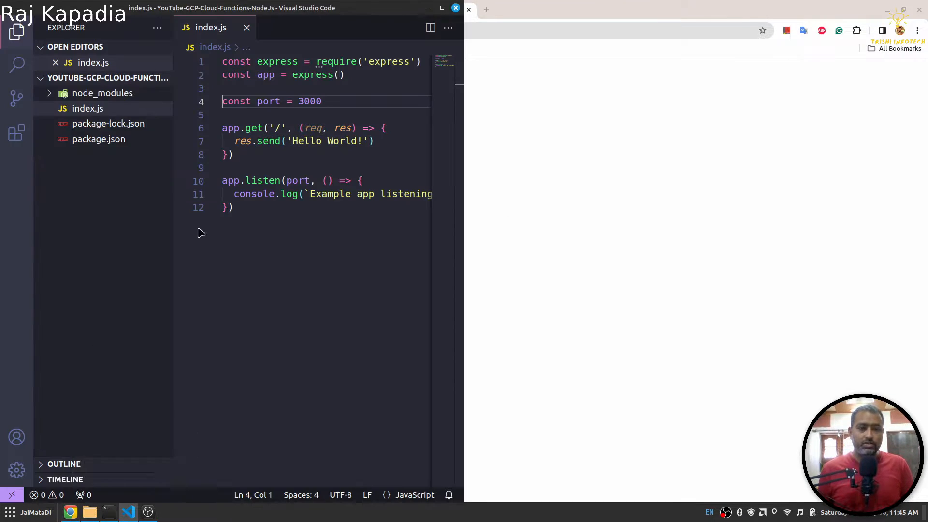
Delete the port constant and app.listen block from index.js
left_click(233, 207)
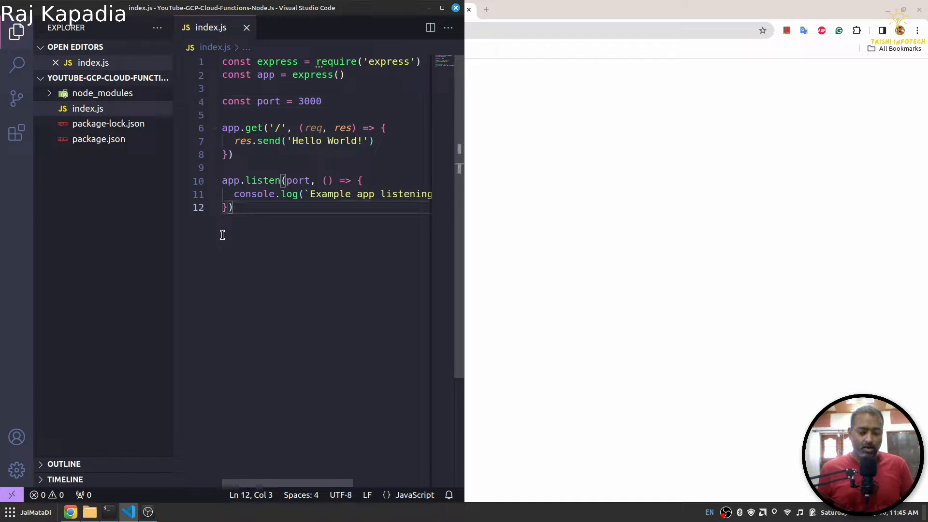
left_click(17, 34)
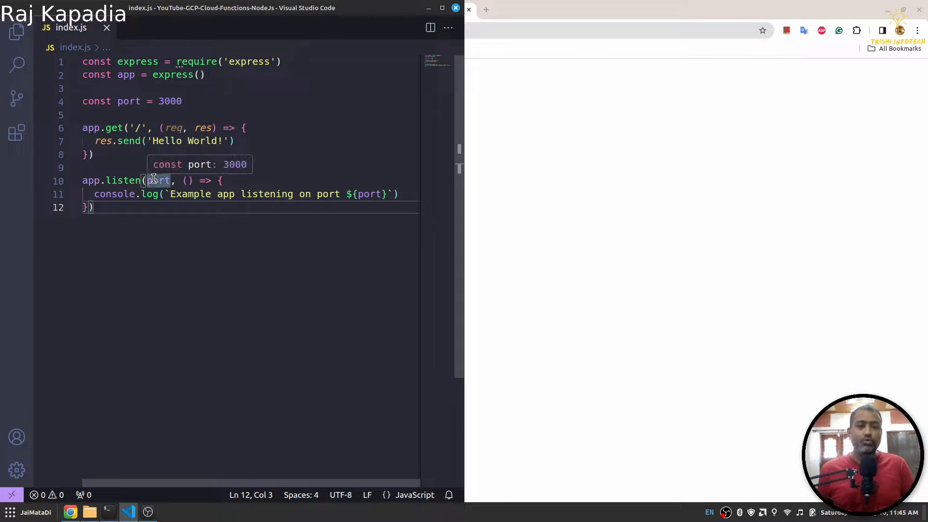
mouse_move(119, 218)
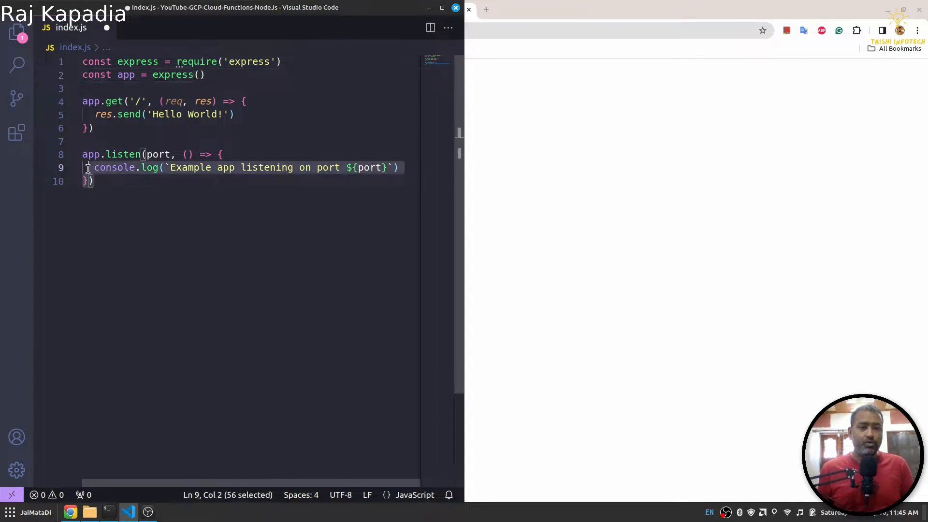
key("Delete")
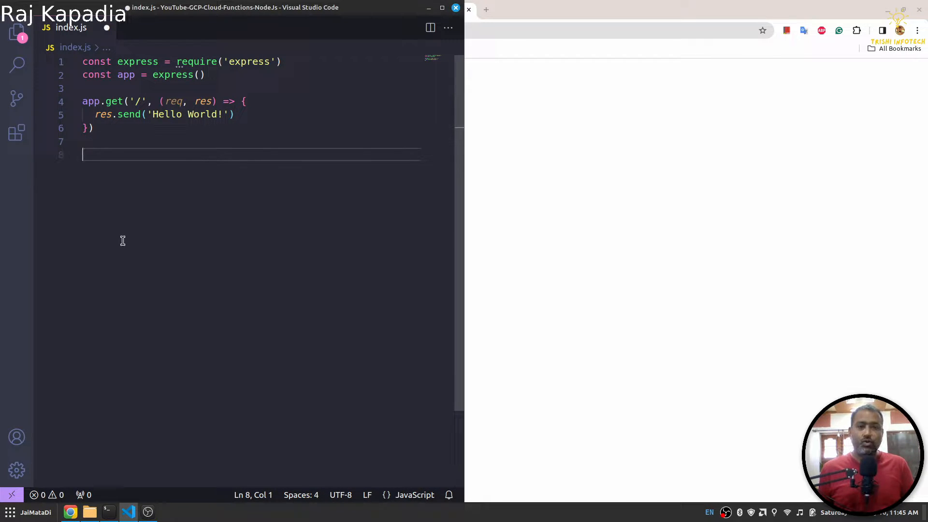
mouse_move(101, 440)
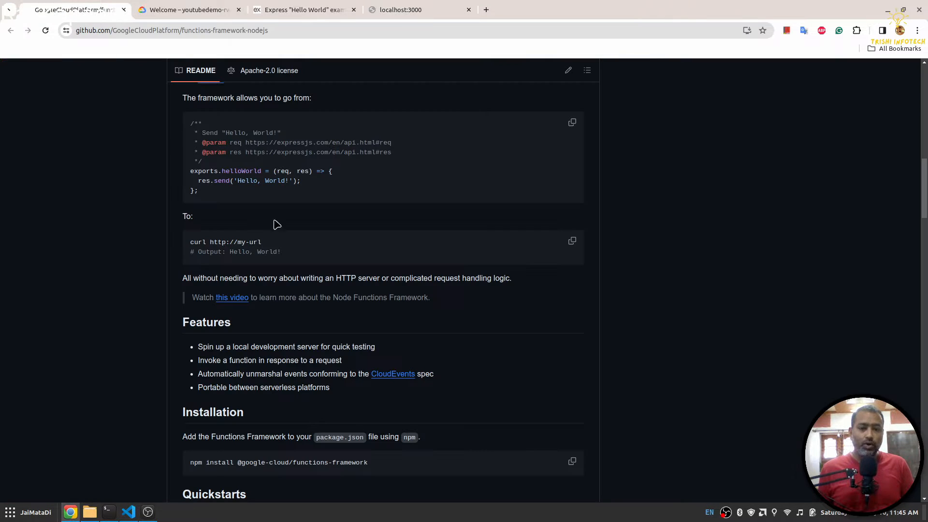
mouse_move(222, 171)
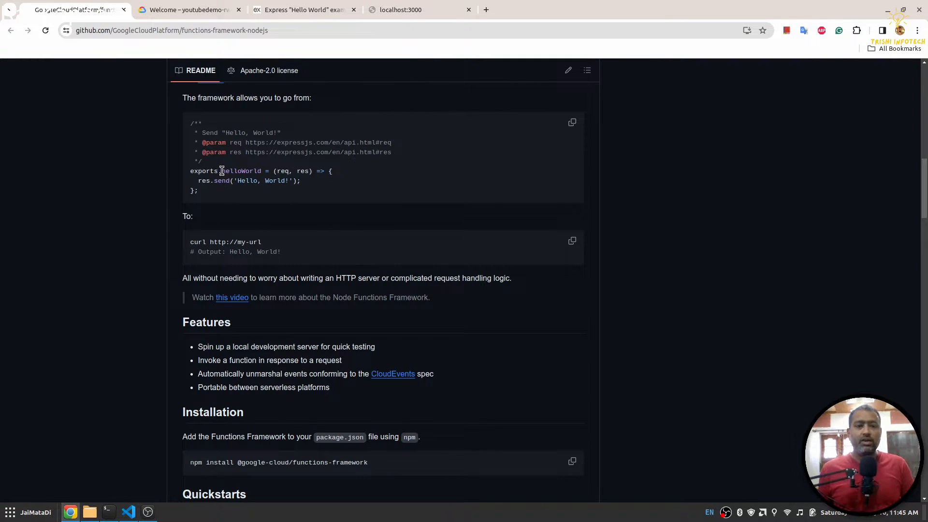
mouse_move(232, 171)
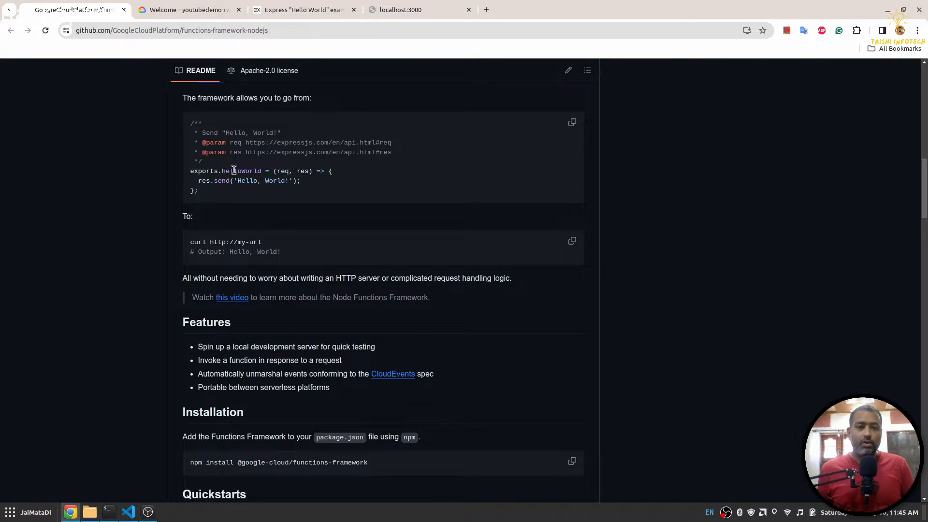
Select the exports.helloWorld snippet in the Functions Framework README for copying
double_click(242, 171)
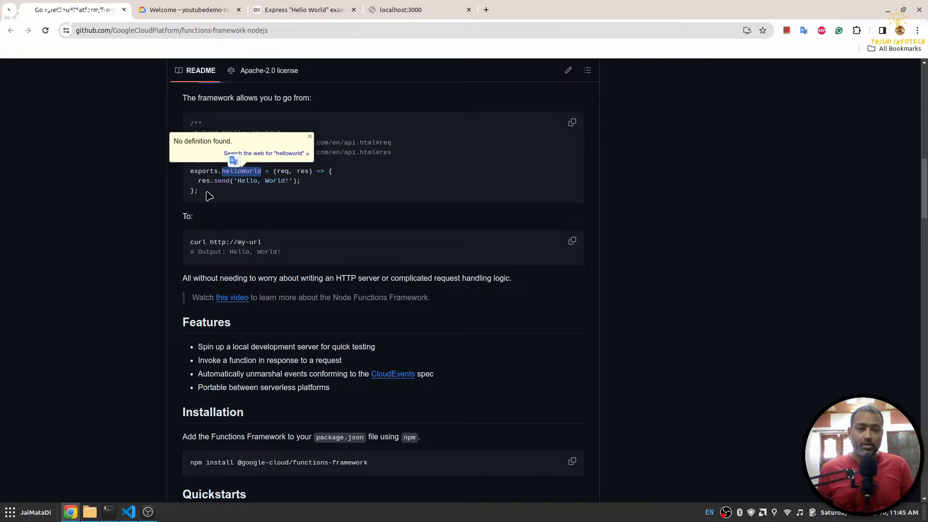
left_click_drag(190, 171, 198, 190)
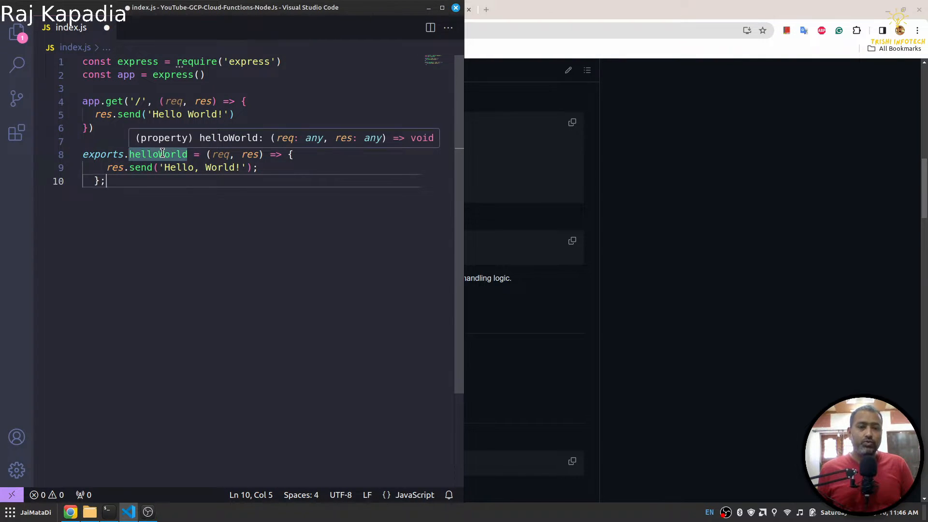
Change the pasted export so index.js reads exports.helloWorld = app; and save it
double_click(158, 155)
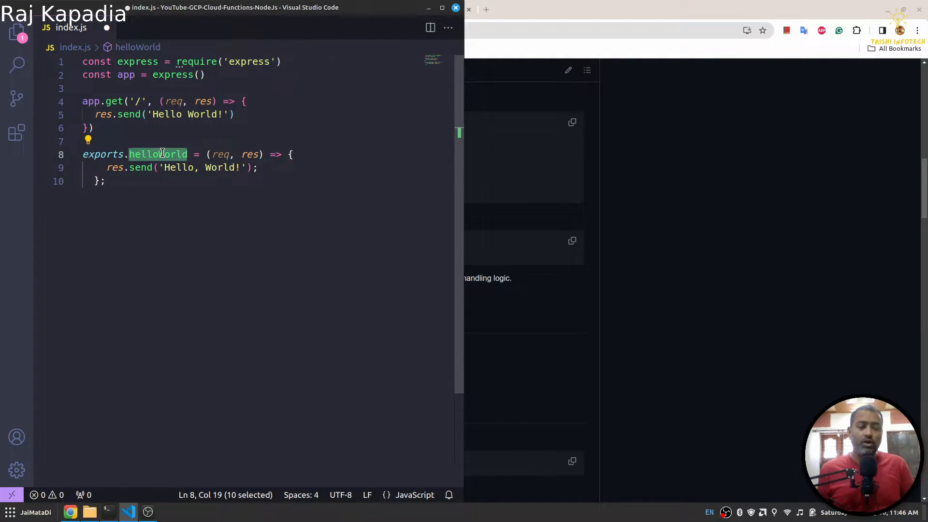
mouse_move(221, 155)
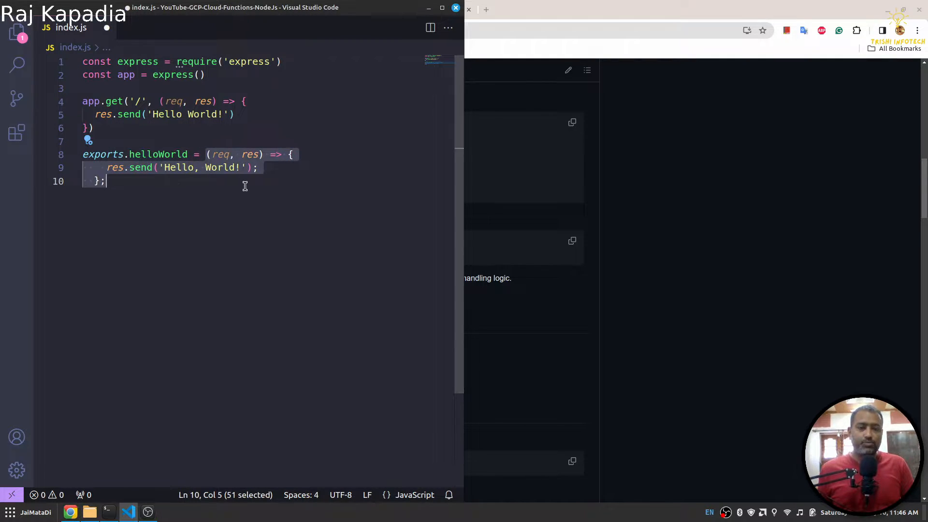
type("app;")
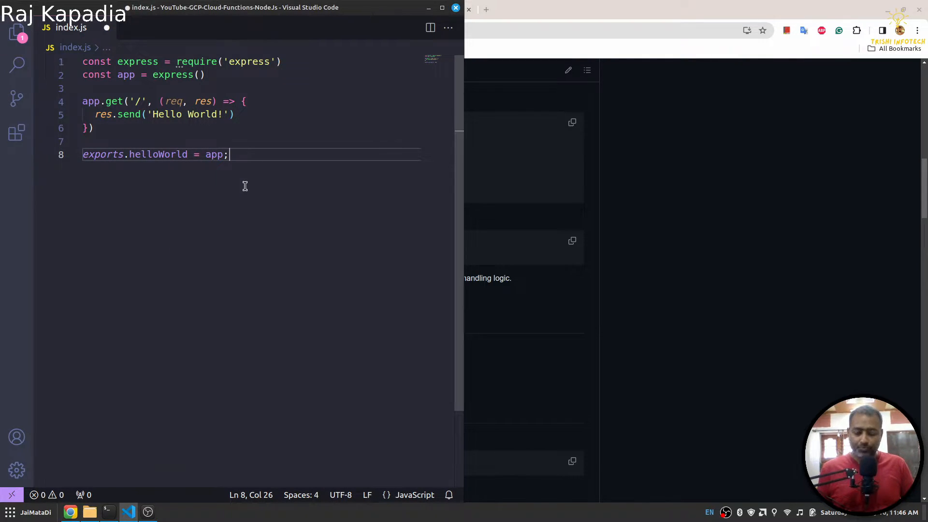
key("enter")
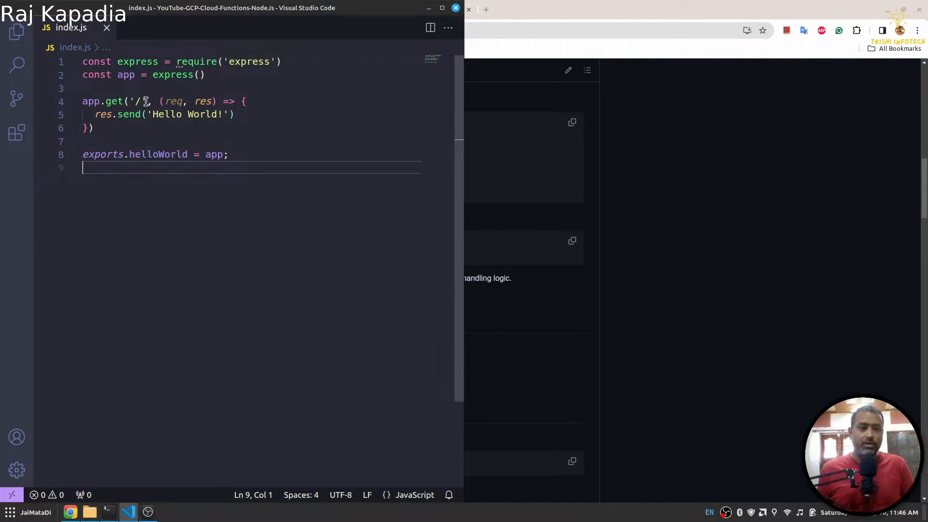
double_click(157, 155)
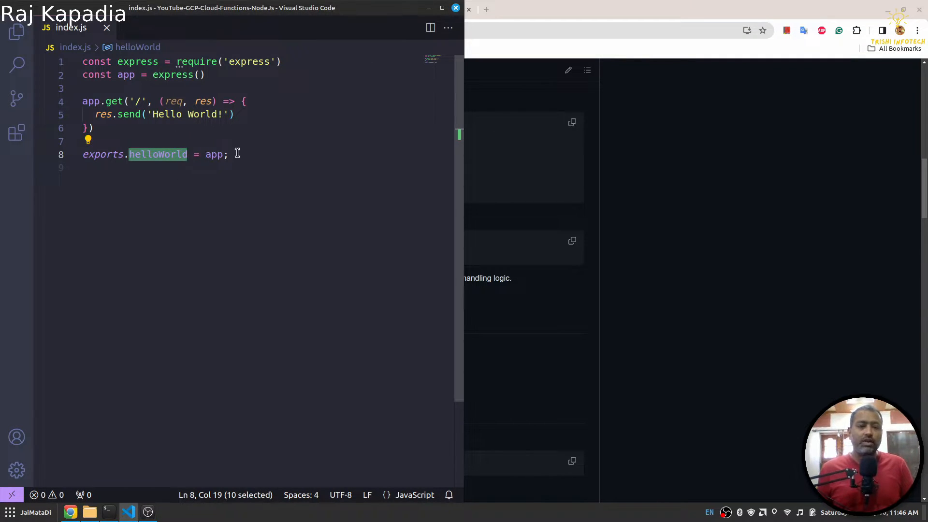
mouse_move(214, 155)
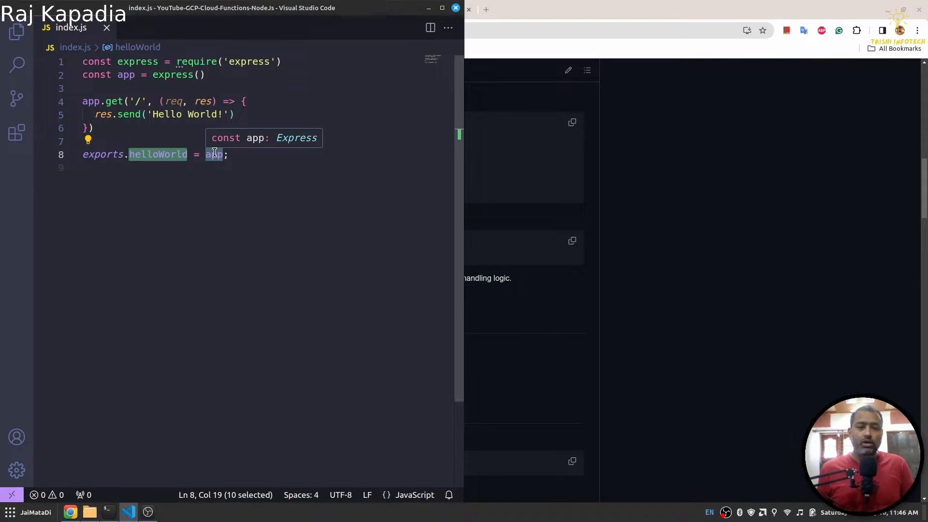
mouse_move(105, 69)
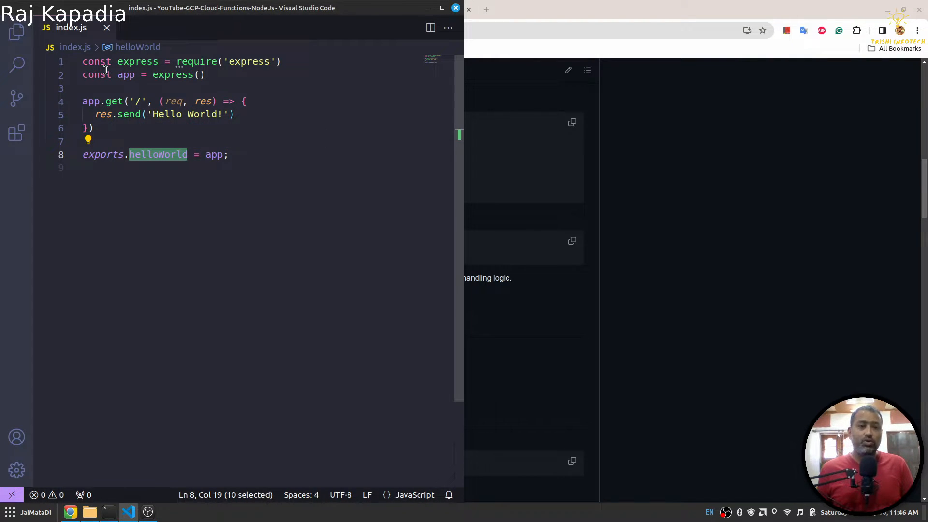
mouse_move(190, 114)
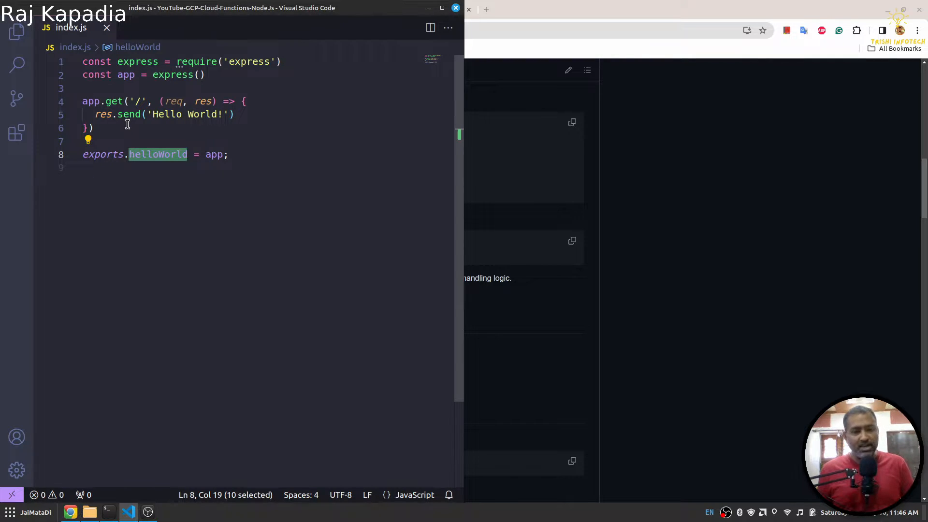
mouse_move(108, 512)
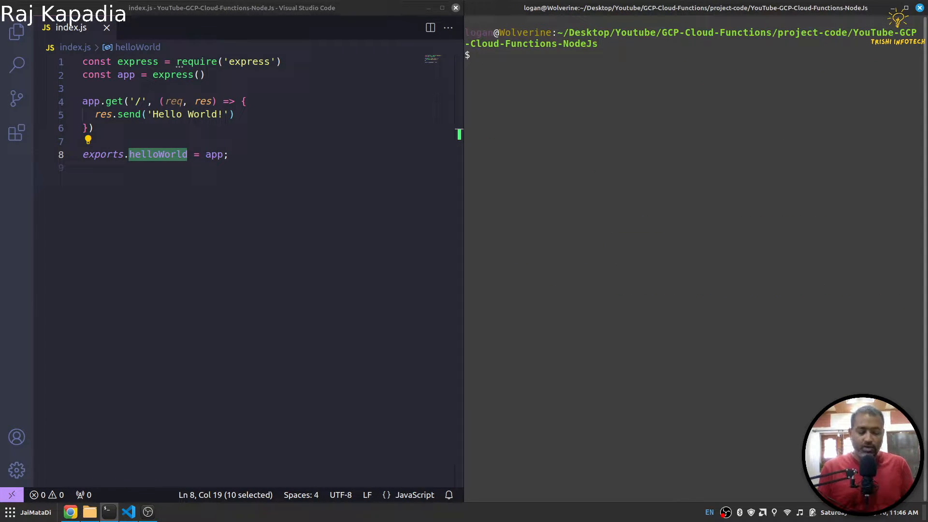
type("FUNCTION_TARGET=webhook npx @google-cloud/functions-framework")
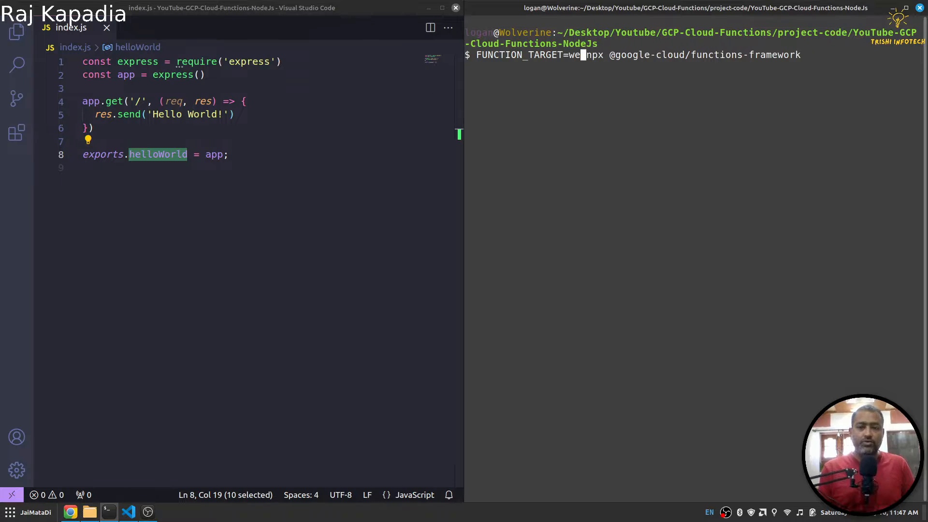
key("BackSpace")
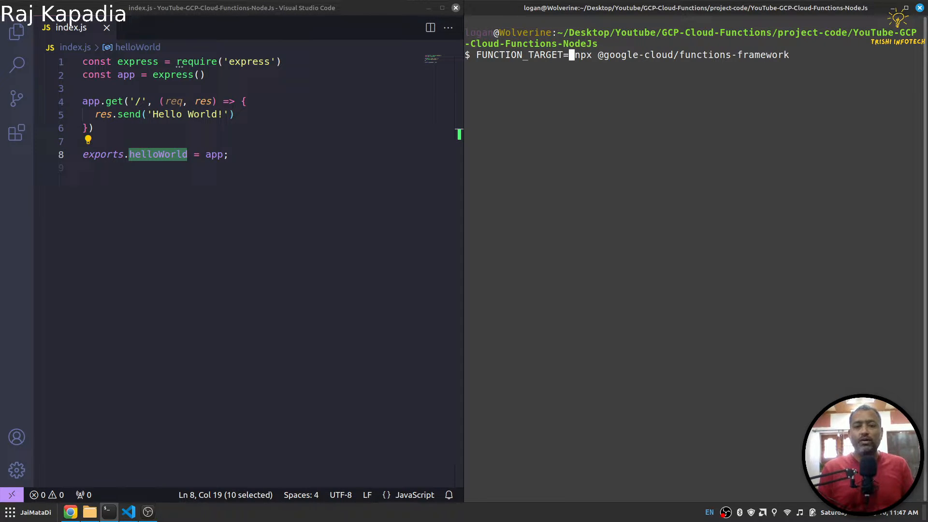
type("hellowo")
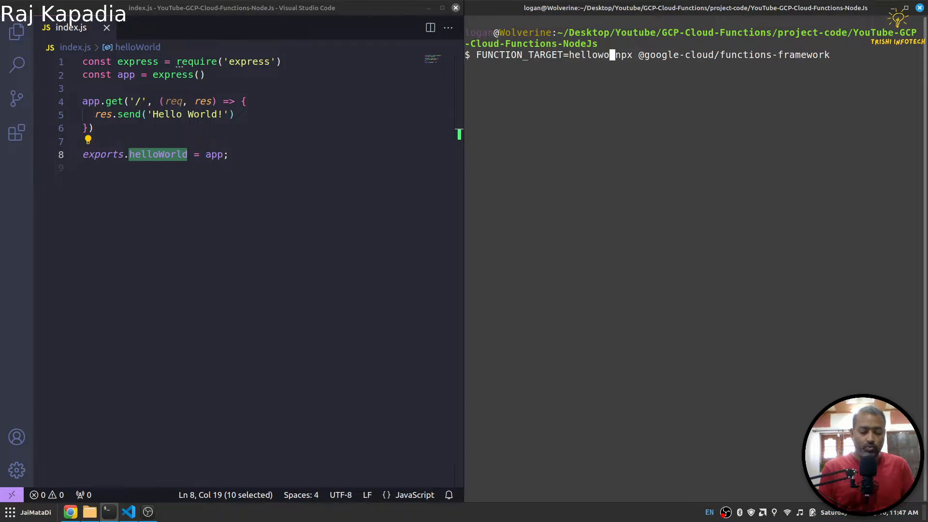
type("rld")
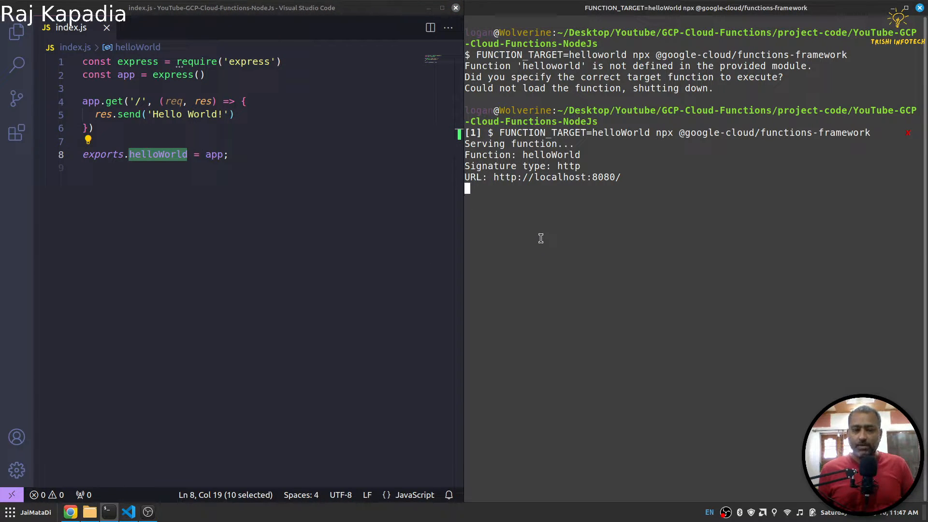
key("ctrl+c")
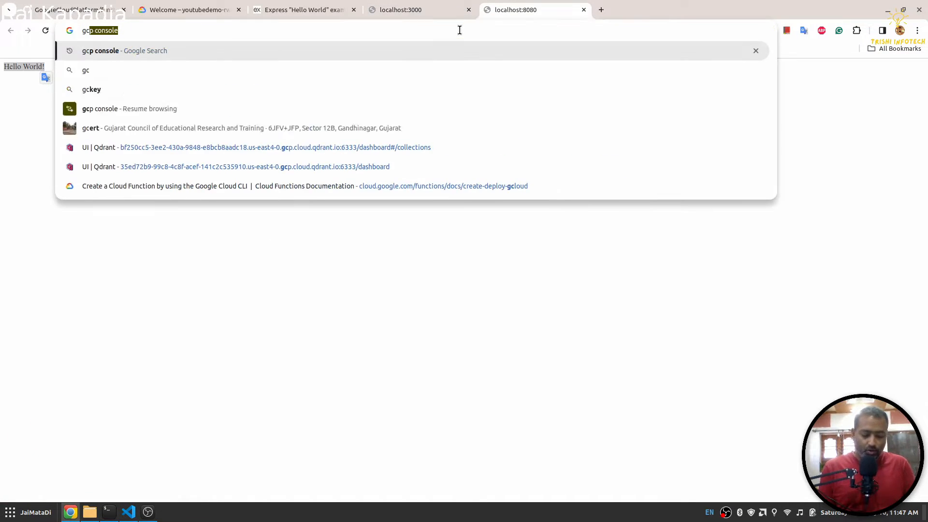
Search Chrome for 'gcloud cli' and open the 'gcloud CLI overview' documentation page
type("gcloud")
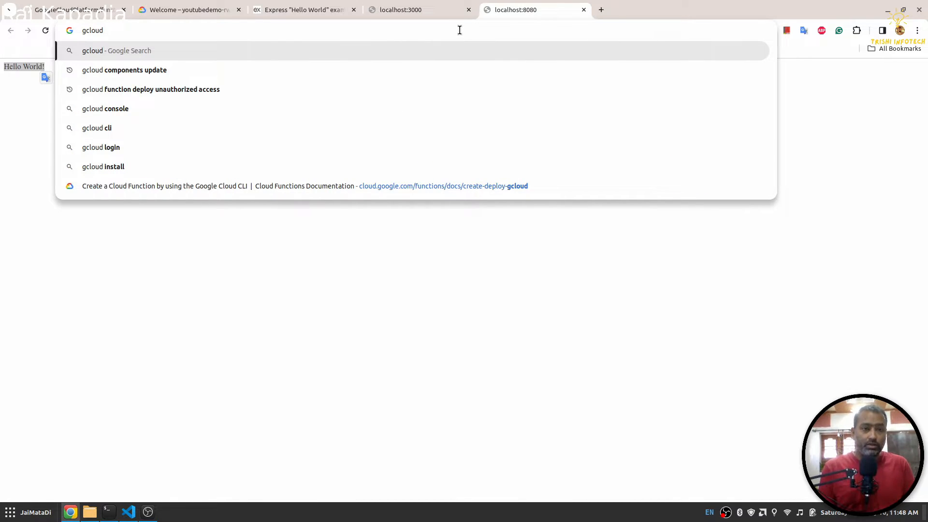
left_click(96, 127)
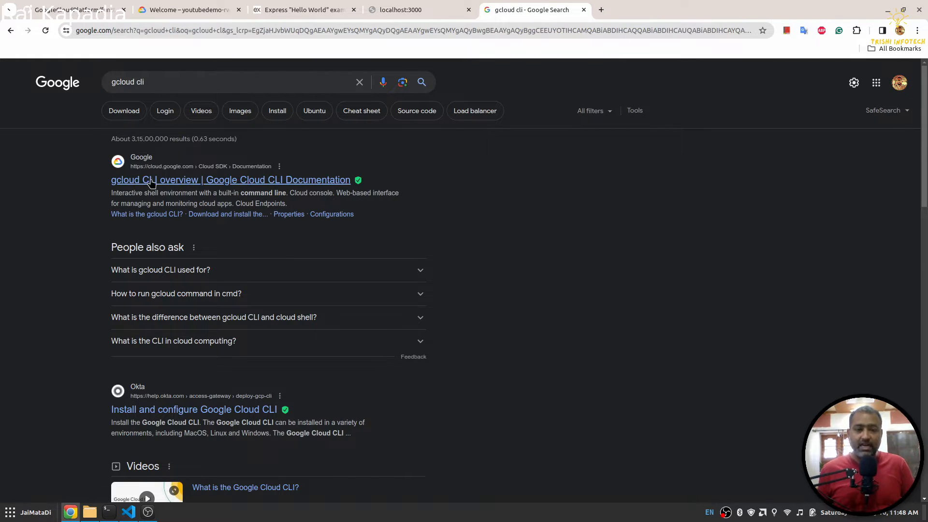
mouse_move(167, 190)
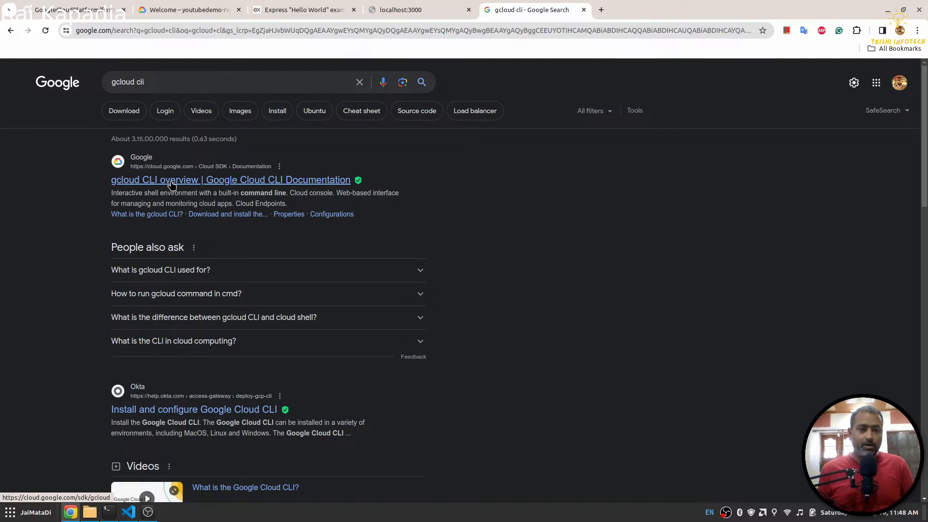
left_click(231, 180)
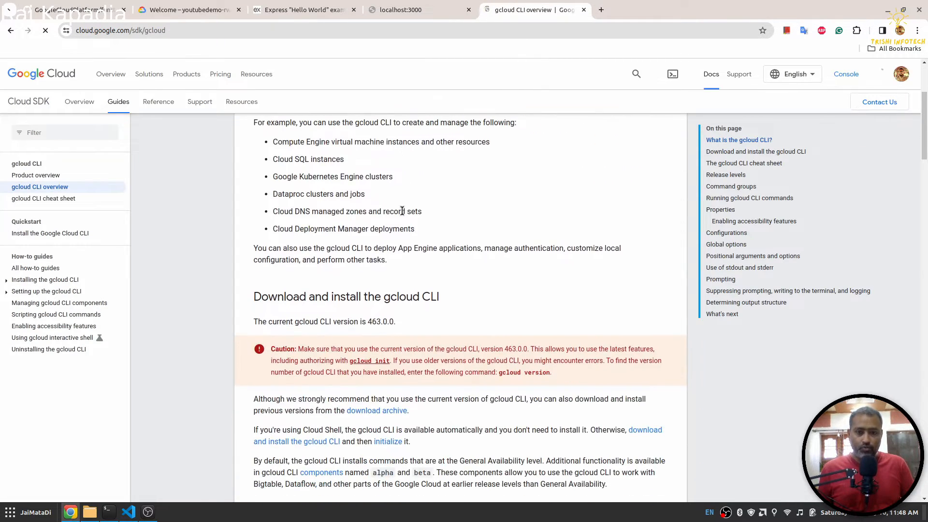
Scroll the gcloud CLI overview and open the 'Install the Google Cloud CLI' quickstart
scroll("down", 3)
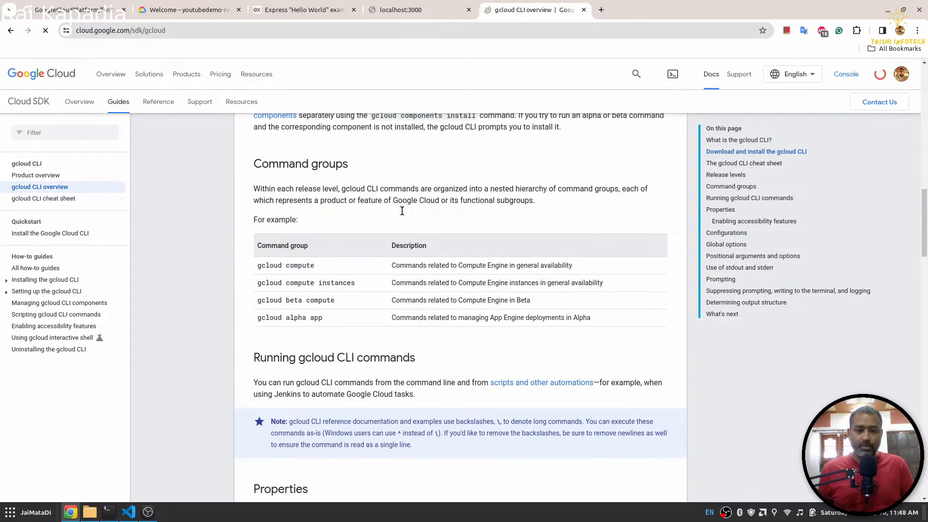
scroll("down", 3)
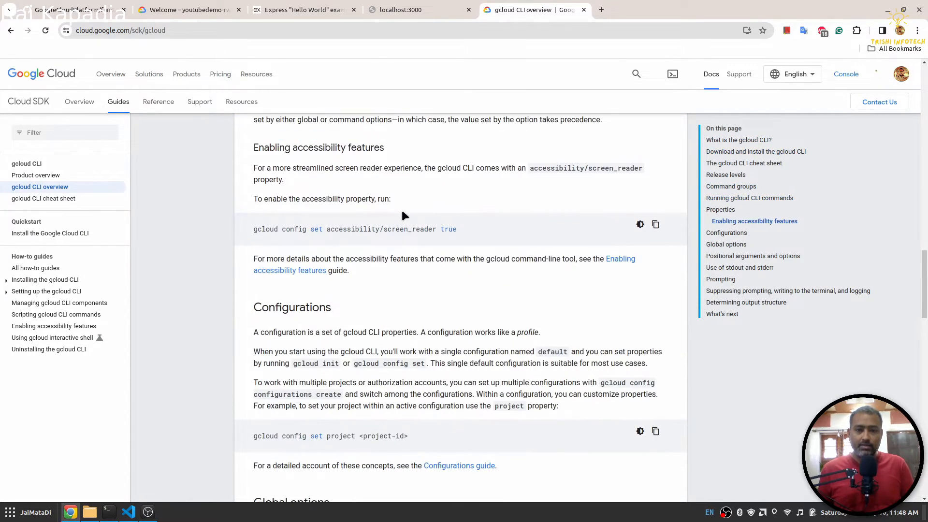
scroll("down", 3)
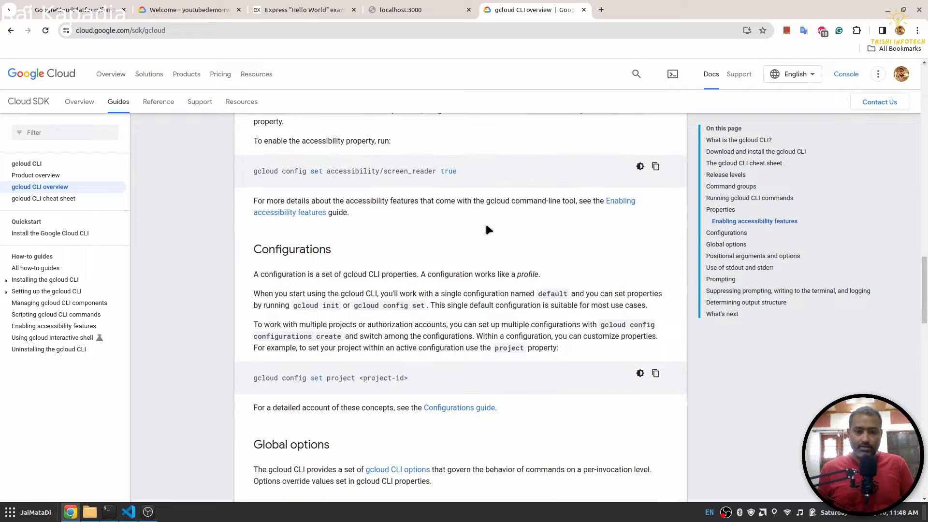
scroll("down", 3)
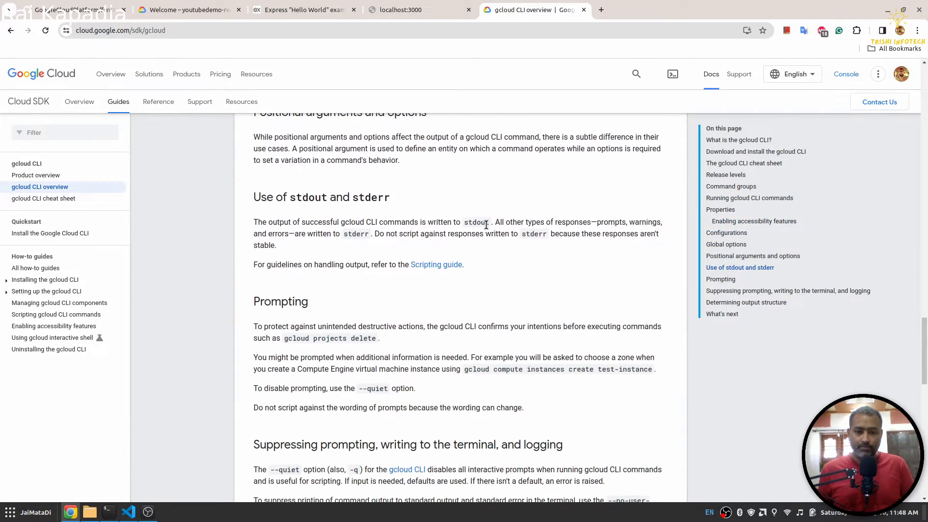
scroll("down", 3)
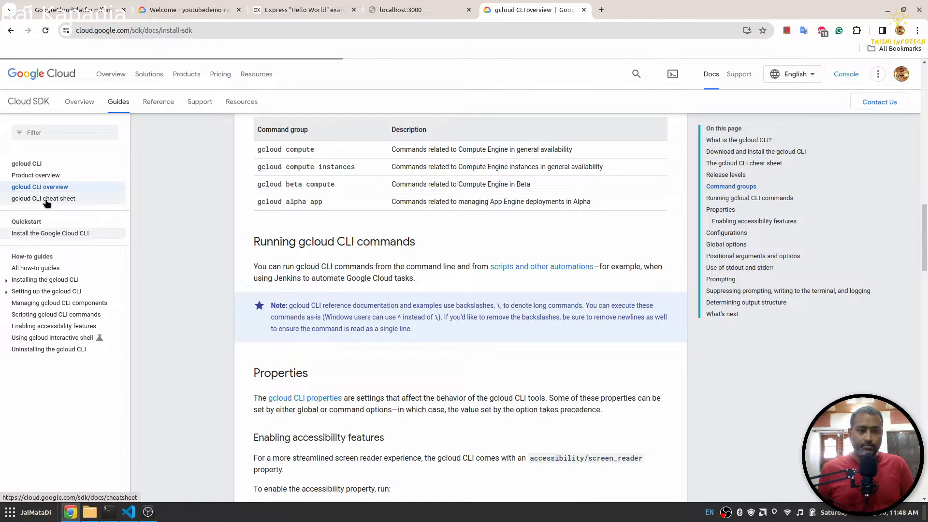
mouse_move(506, 291)
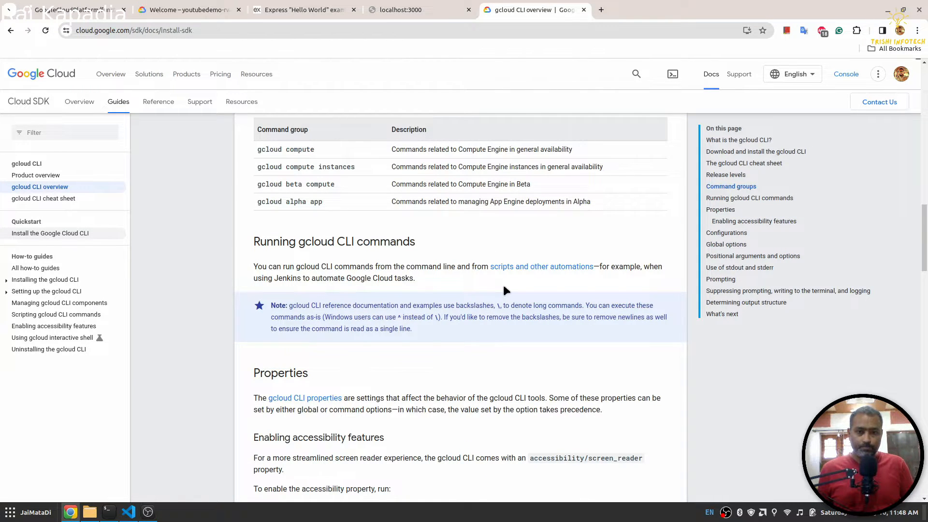
left_click(50, 232)
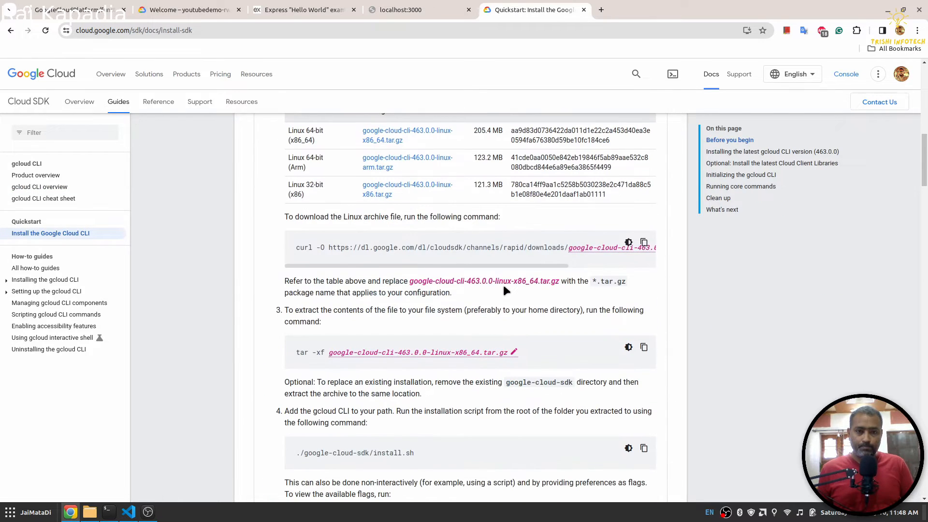
Scroll to 'Initializing the gcloud CLI', select the gcloud init command, and view the Console welcome tab
scroll("down", 3)
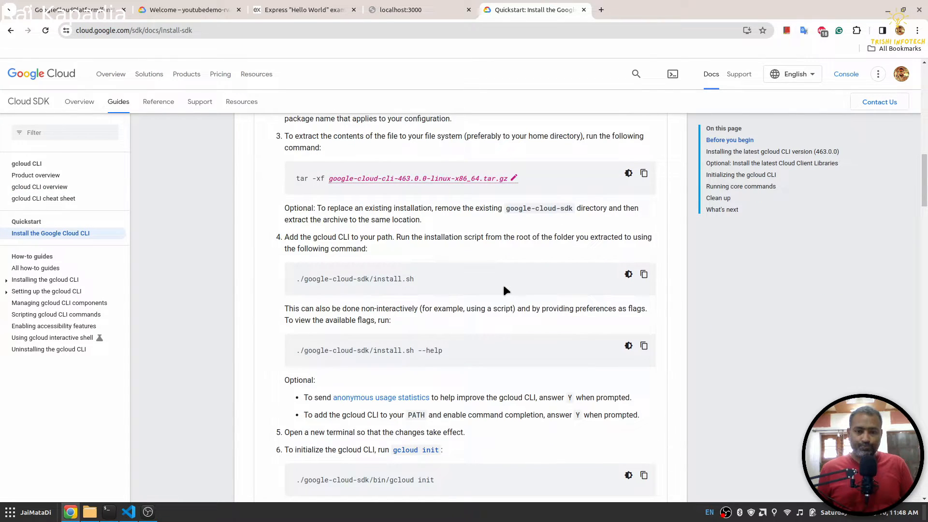
scroll("down", 3)
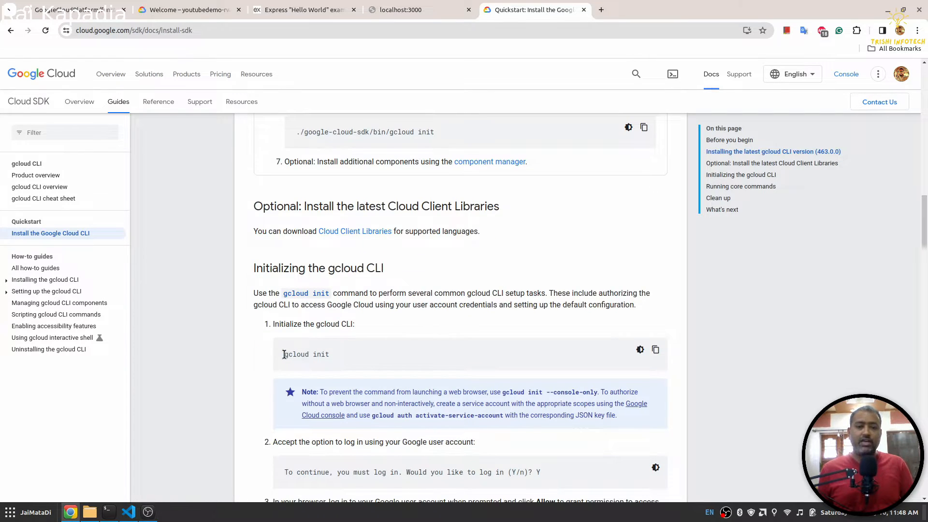
double_click(306, 354)
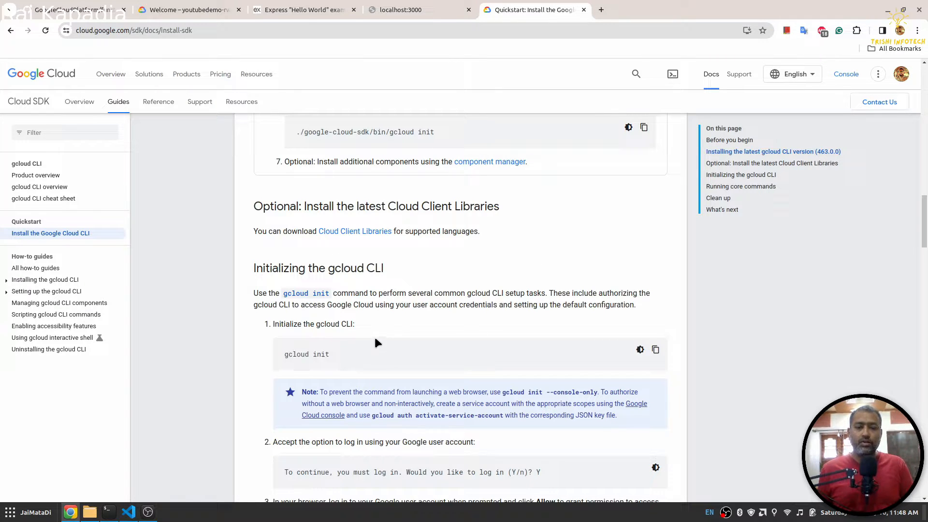
mouse_move(480, 282)
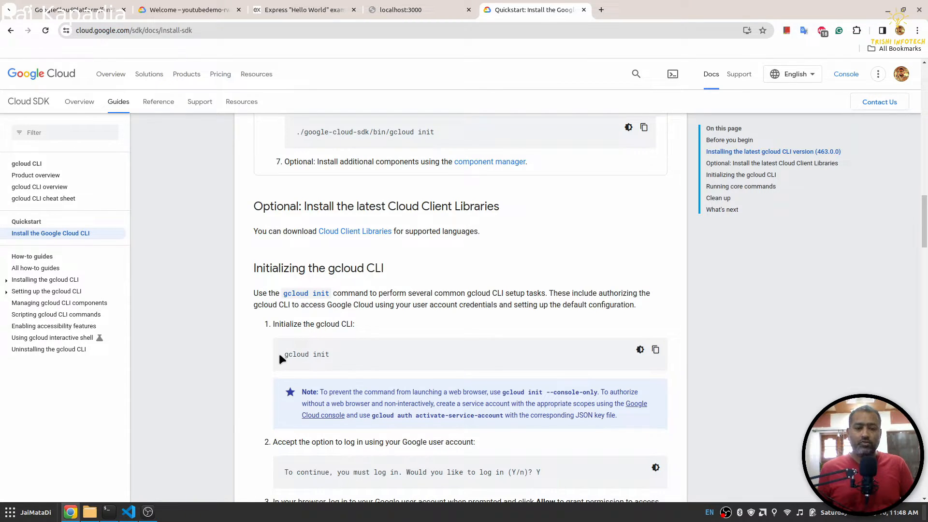
double_click(305, 354)
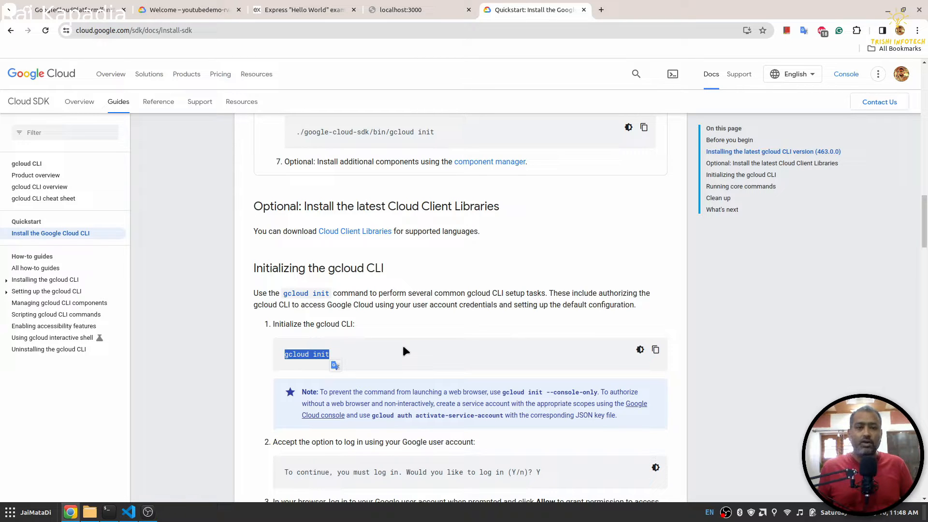
left_click(188, 9)
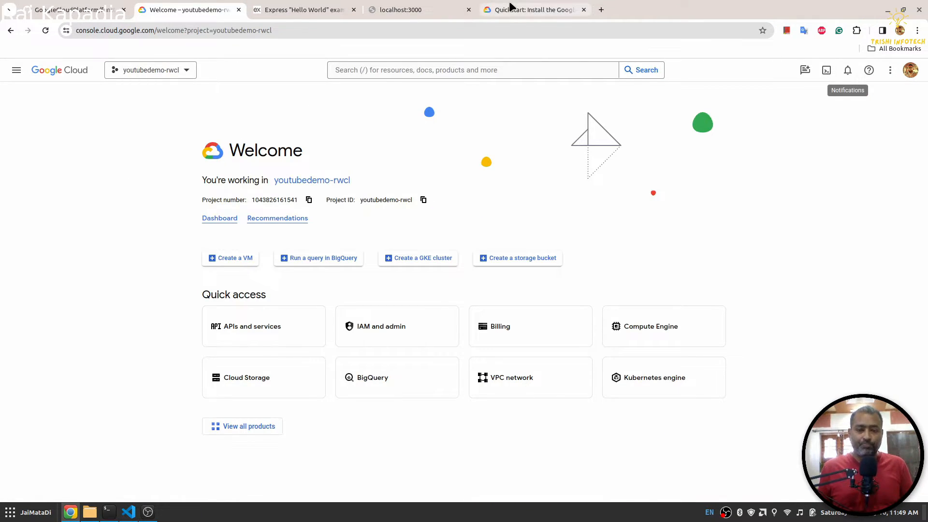
Return to the gcloud documentation tab showing the gcloud CLI cheat sheet
left_click(530, 9)
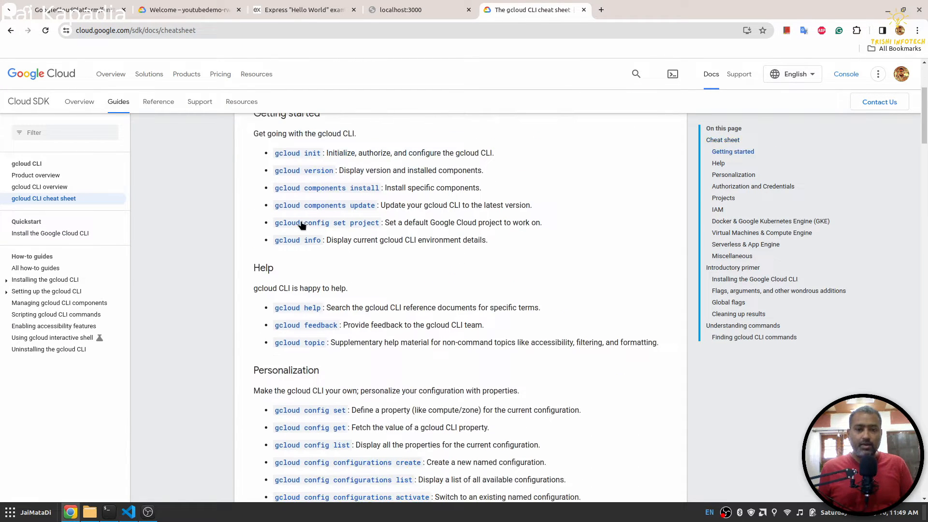
mouse_move(371, 232)
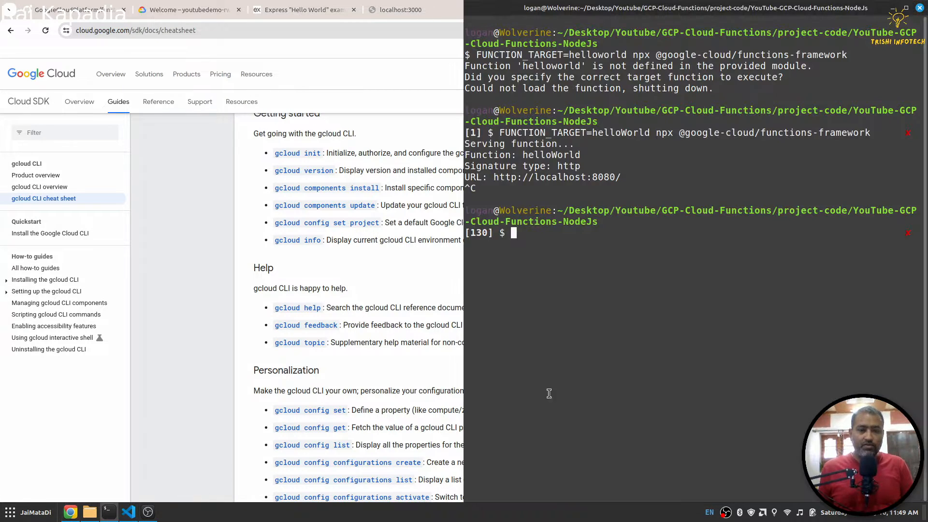
Run 'gcloud config set project youtubedemo-rwcl', copying the project ID from the Console URL
type("gcloud c")
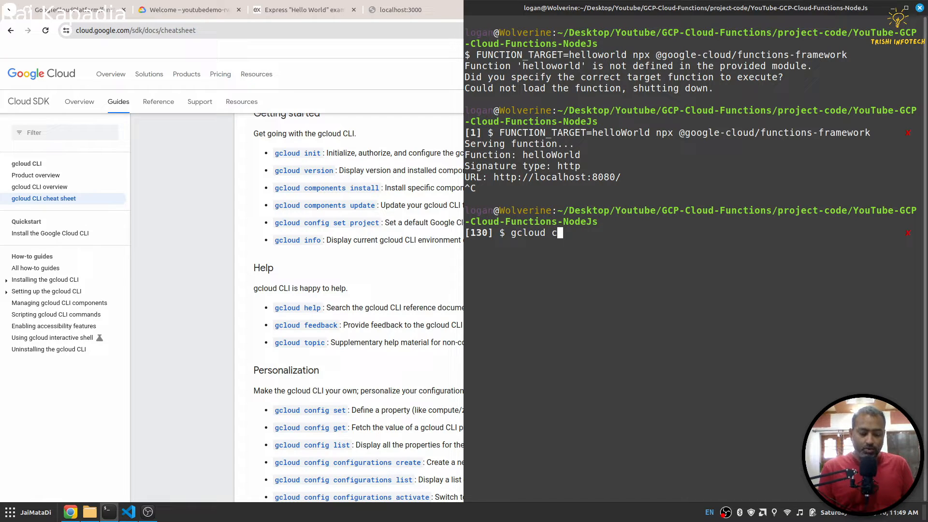
type("onfig set")
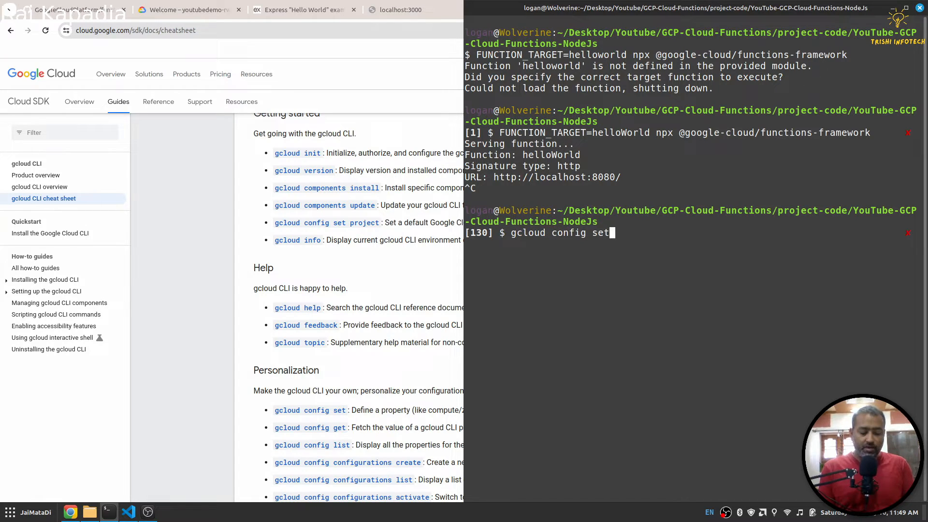
type("proje")
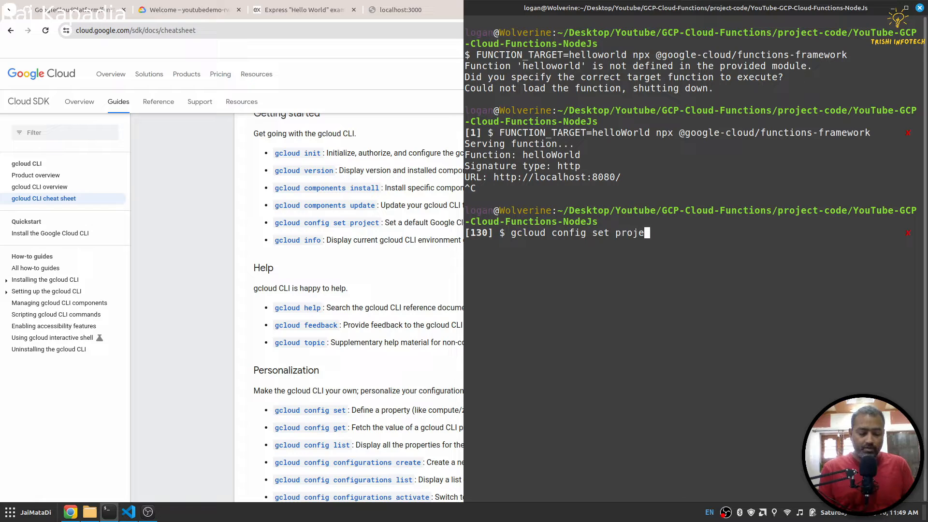
type("ct")
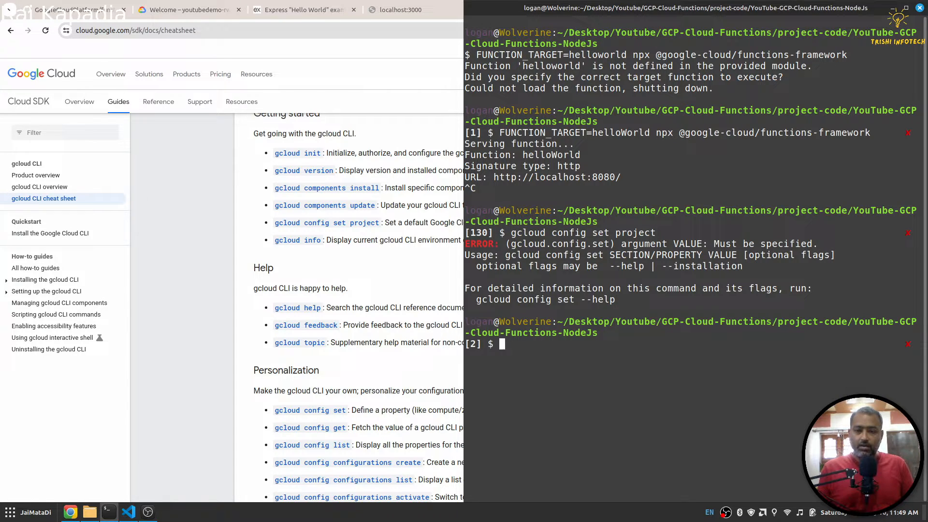
type("gcloud config set project")
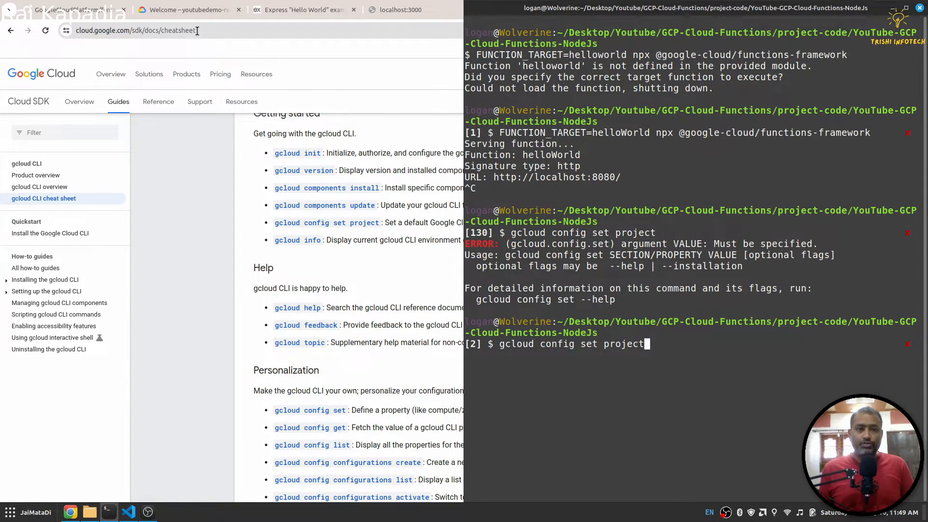
left_click(189, 10)
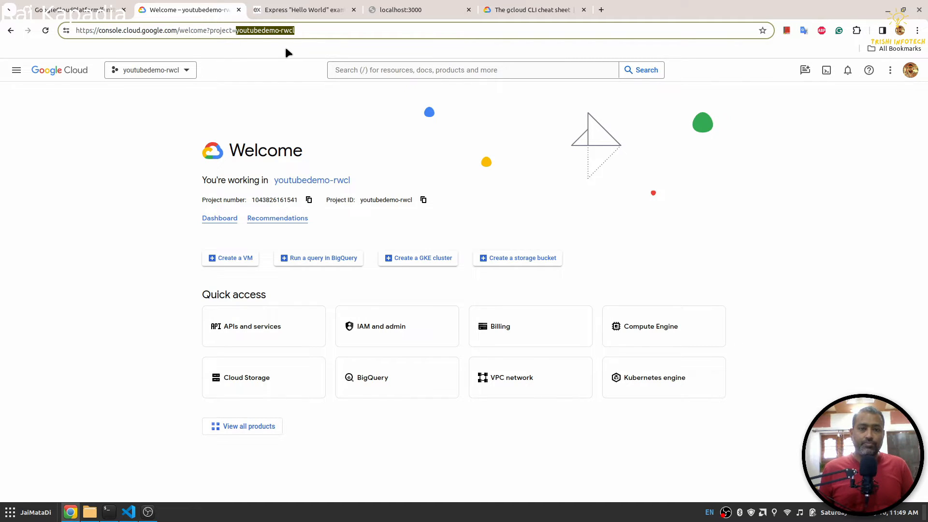
mouse_move(109, 512)
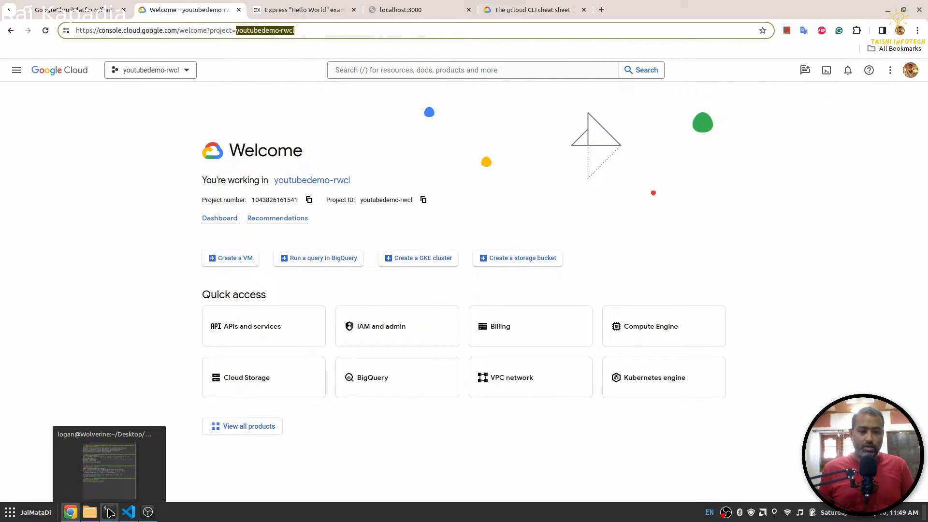
left_click(109, 512)
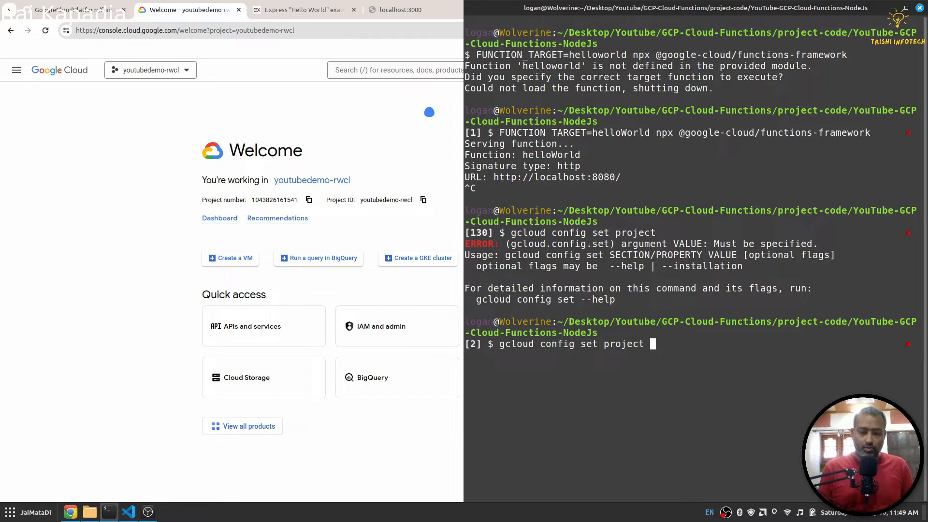
type("youtubedemo-rwcl")
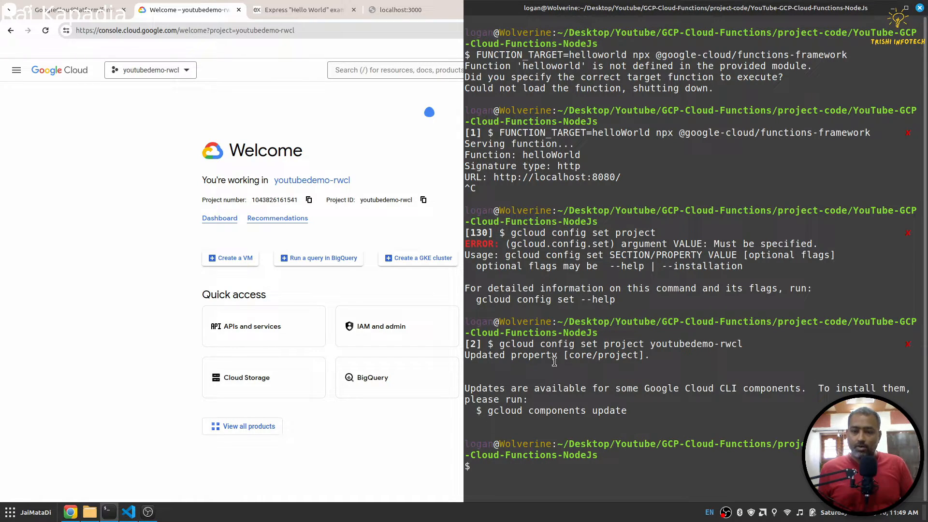
double_click(696, 344)
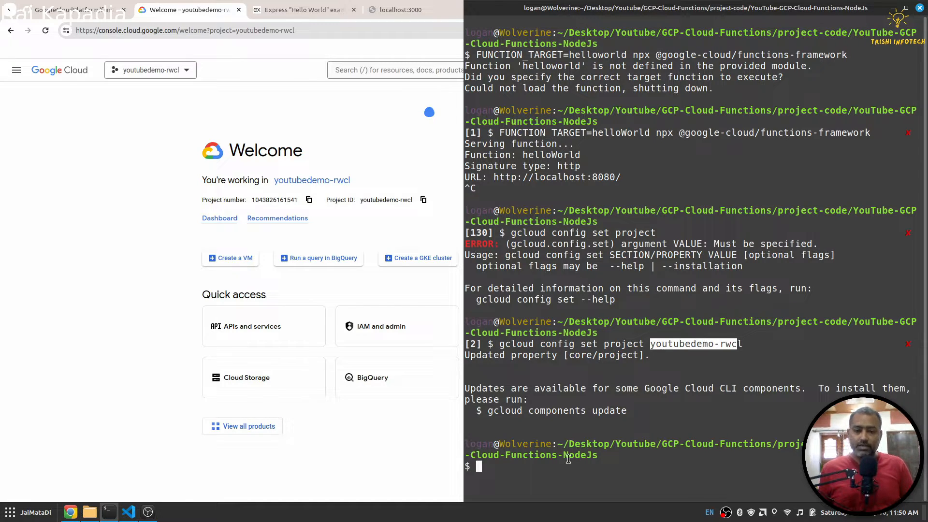
Rerun the youtubedemo-rwcl project config, launch the helloWorld deploy, and view the Console welcome page
type("gcloud config set project youtubedemo-rwcl")
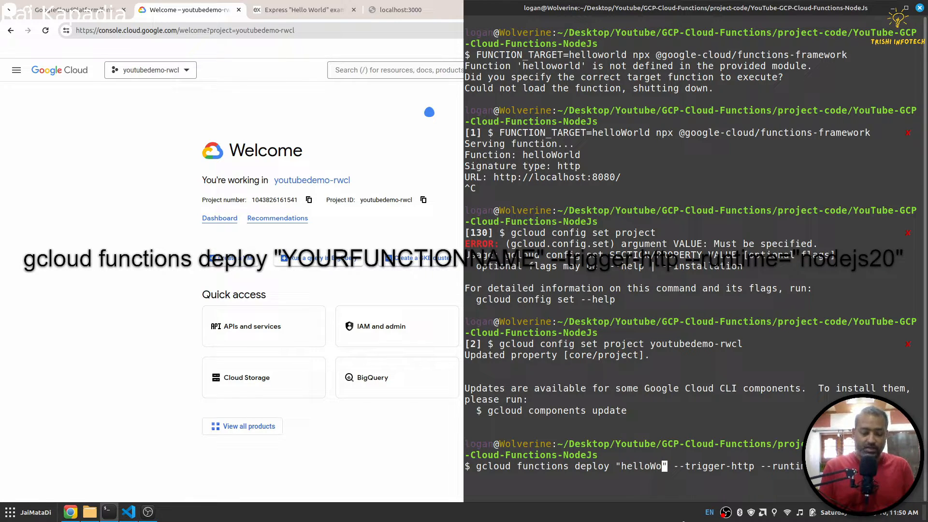
type("rld")
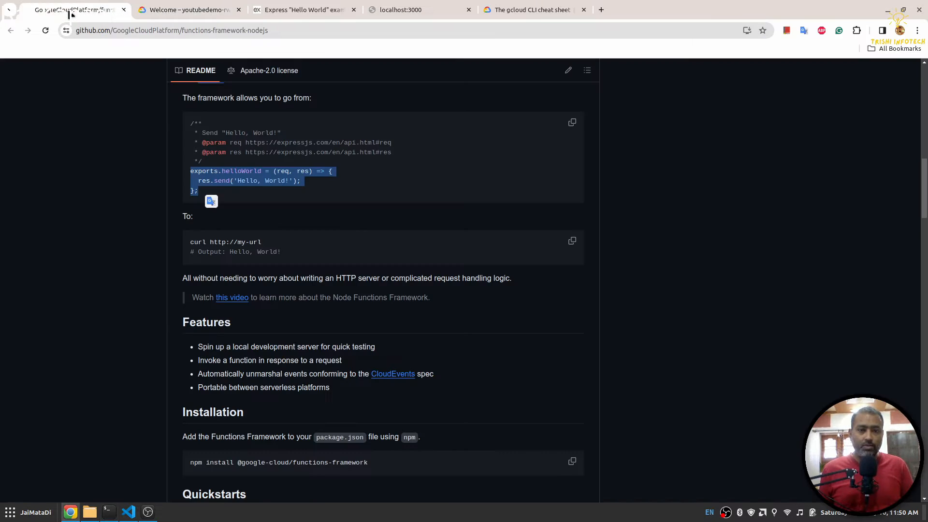
scroll("down", 3)
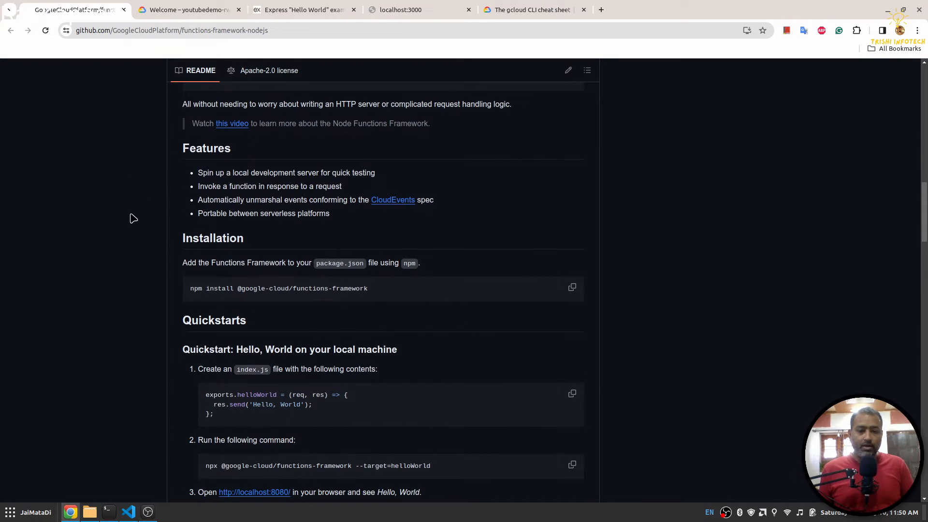
scroll("down", 3)
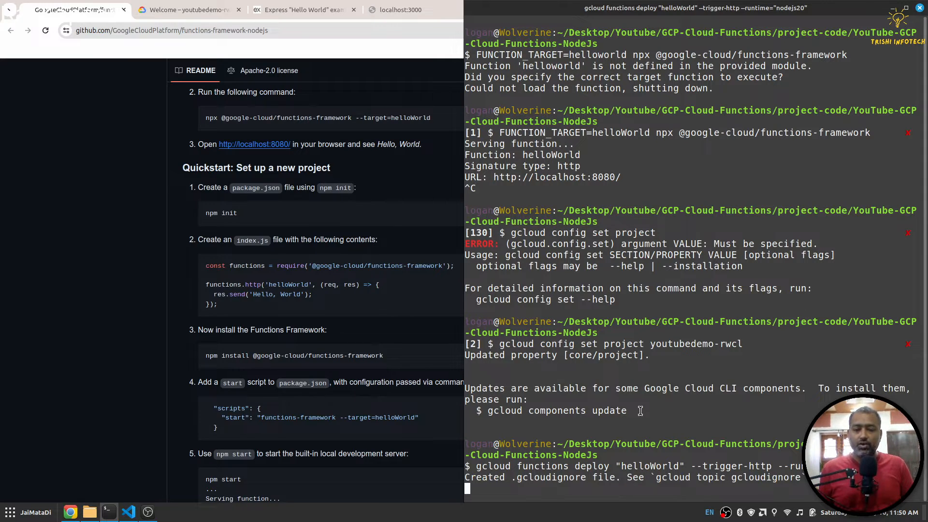
mouse_move(645, 430)
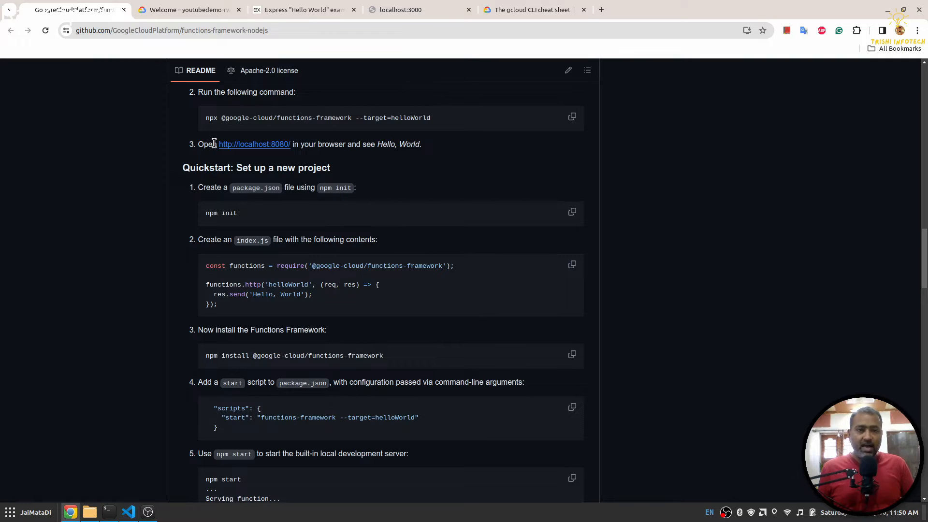
left_click(187, 10)
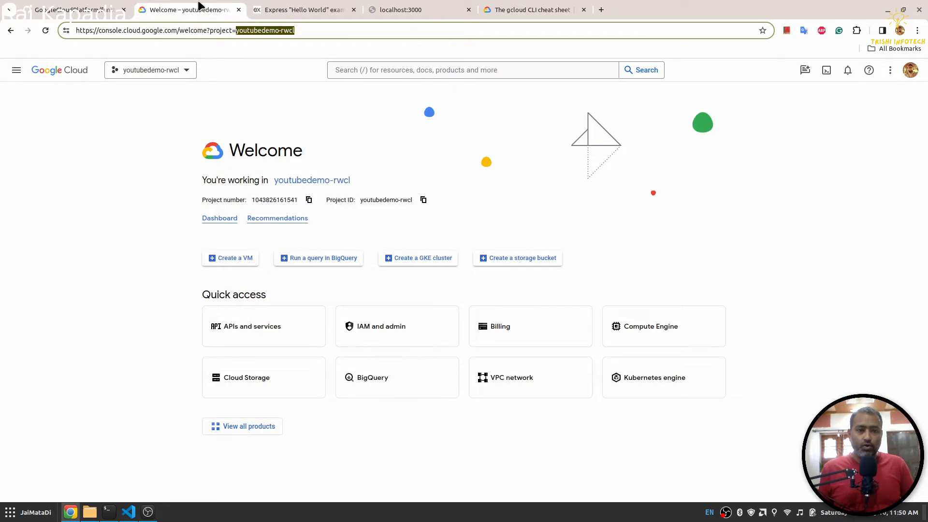
mouse_move(163, 185)
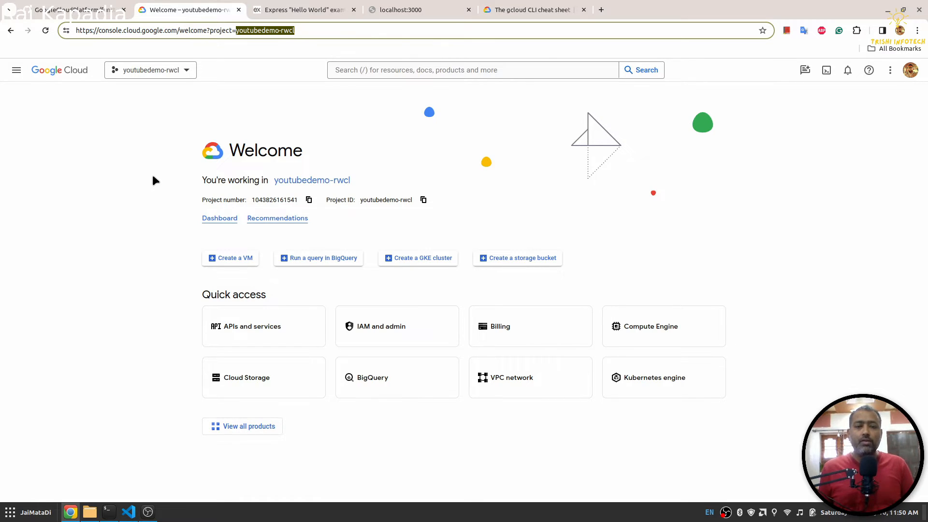
mouse_move(169, 95)
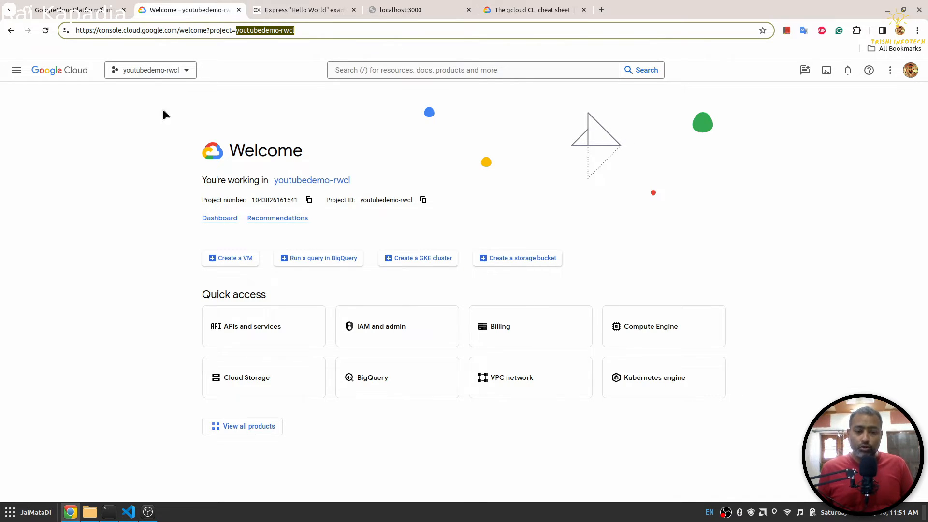
mouse_move(214, 286)
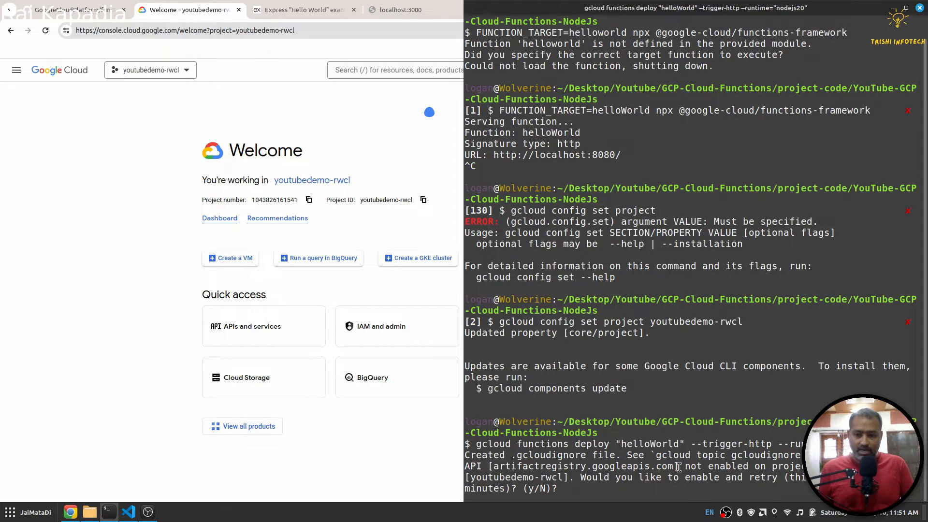
Answer 'y' to enable artifactregistry.googleapis.com during the helloWorld deploy
type("y")
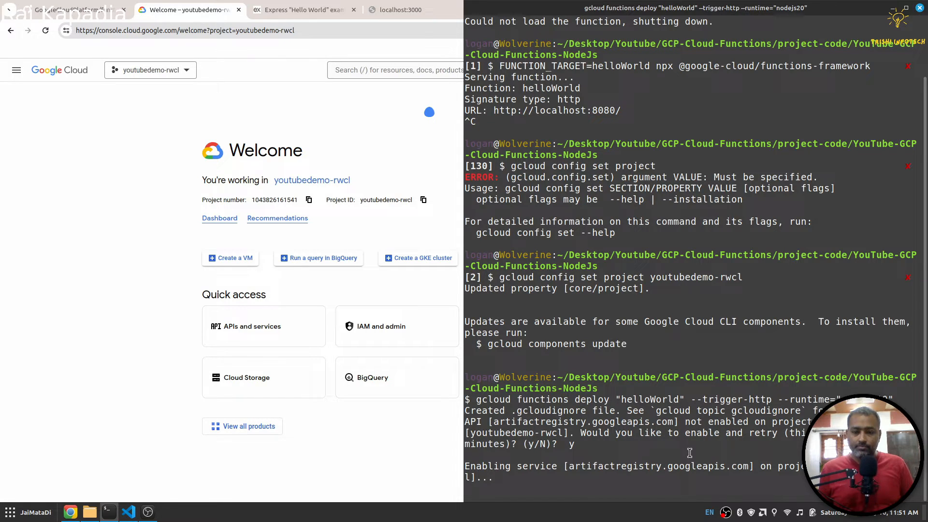
scroll("down", 3)
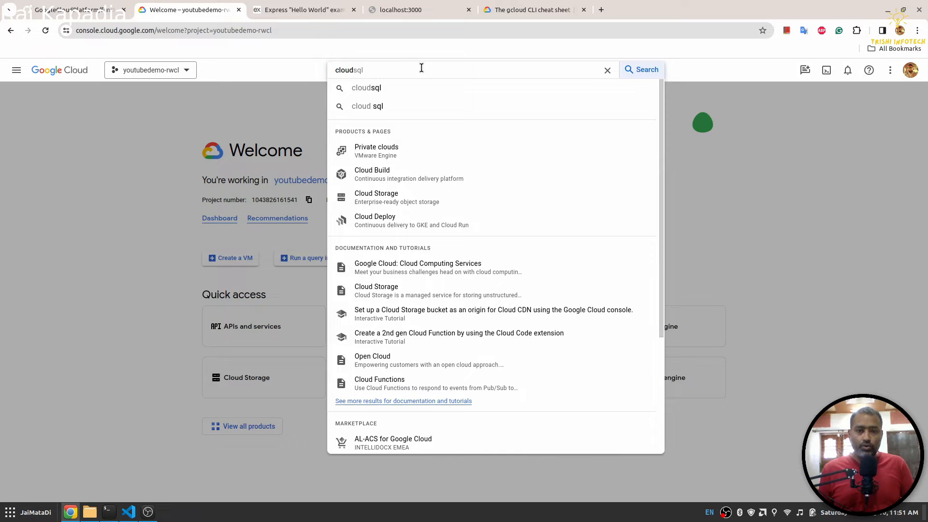
Search 'cloud fun' in the Console, open Cloud Functions, and open helloWorld's details
type("cloud fun")
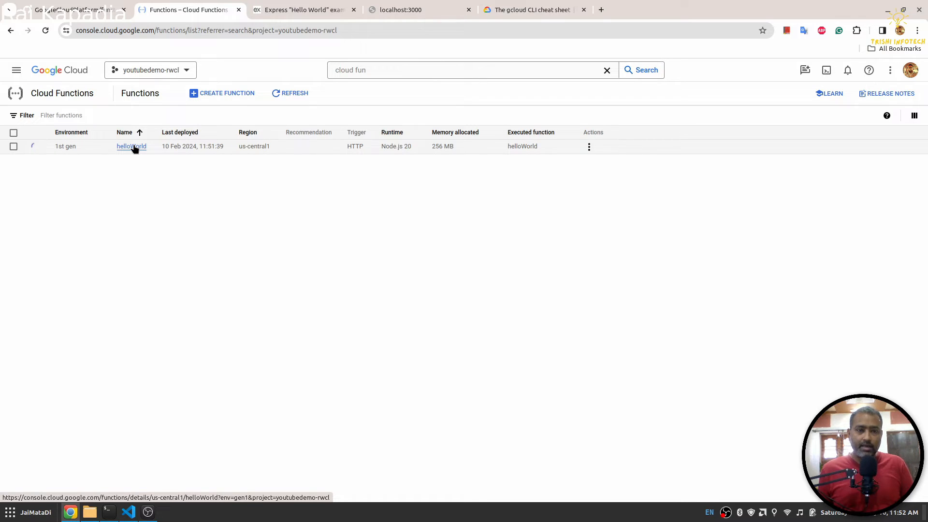
left_click(131, 146)
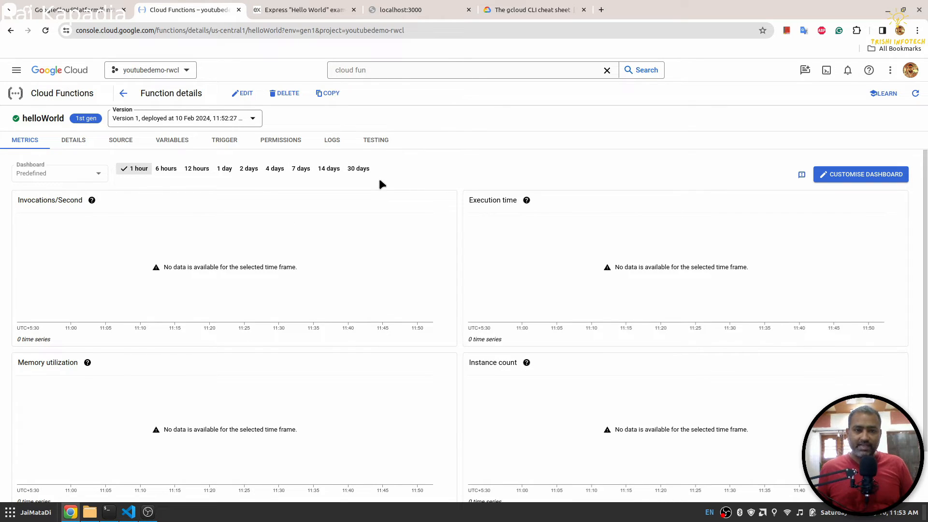
left_click(375, 139)
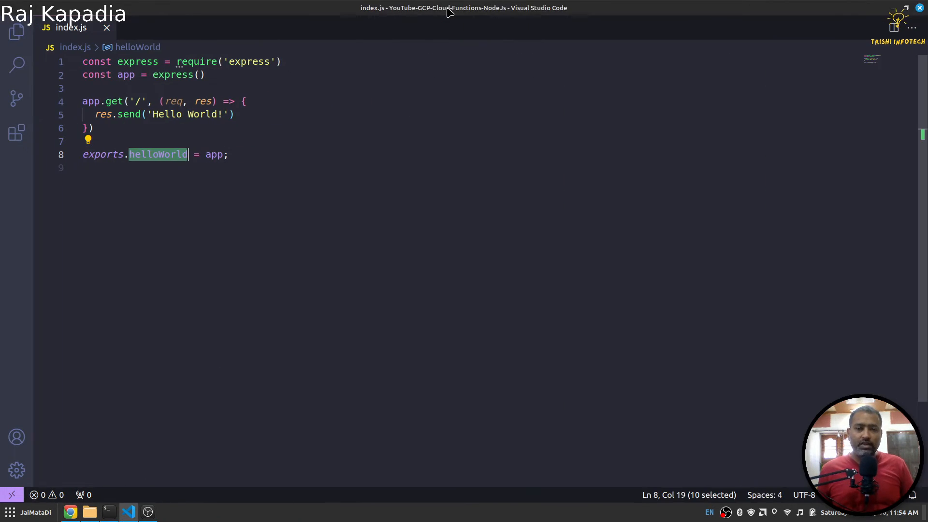
mouse_move(16, 31)
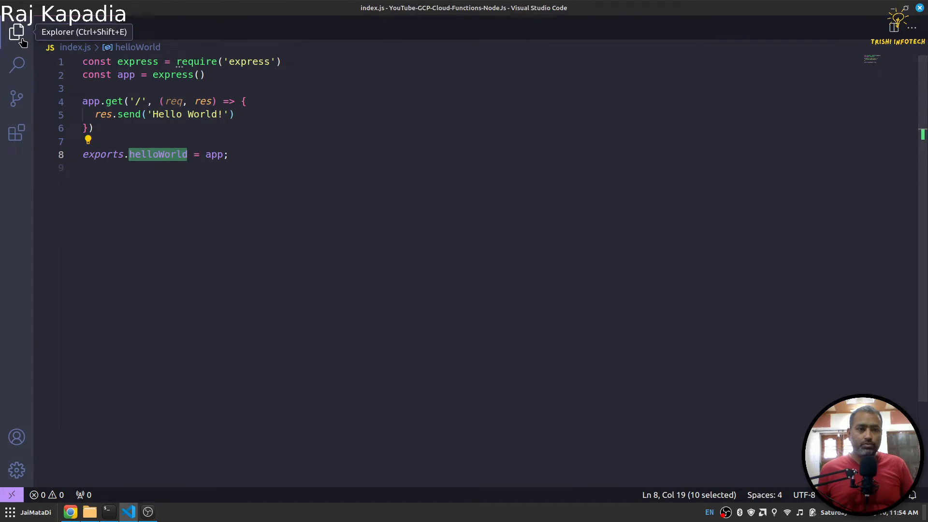
Add a duplicated app.get('/demo') route sending 'From demo' to index.js and save it
left_click(16, 32)
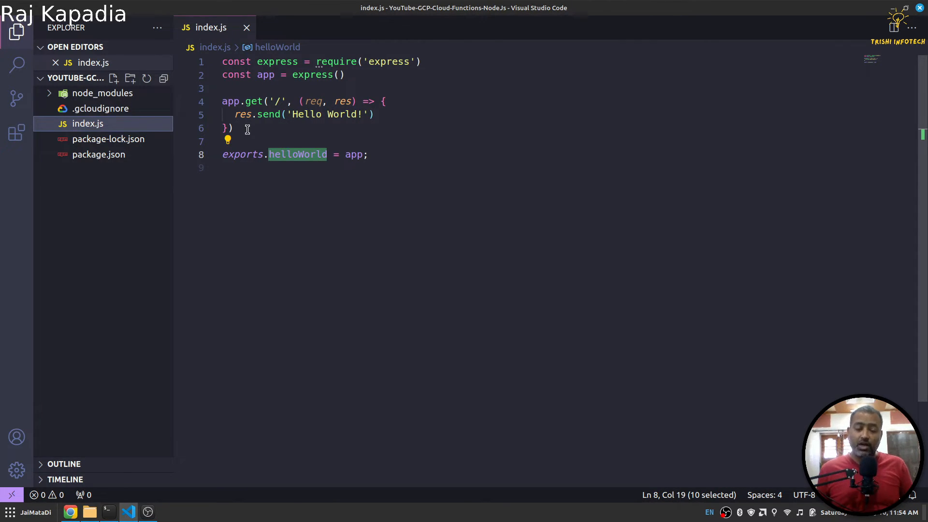
mouse_move(296, 155)
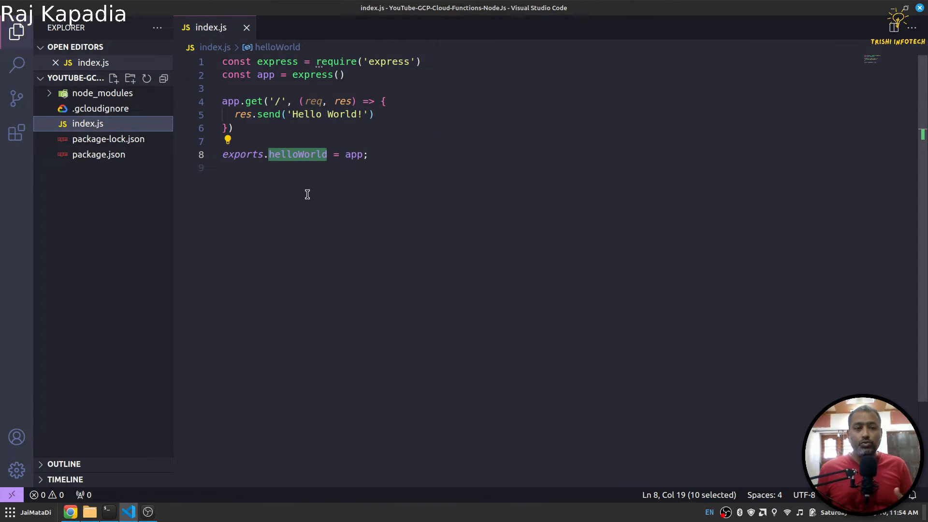
mouse_move(292, 128)
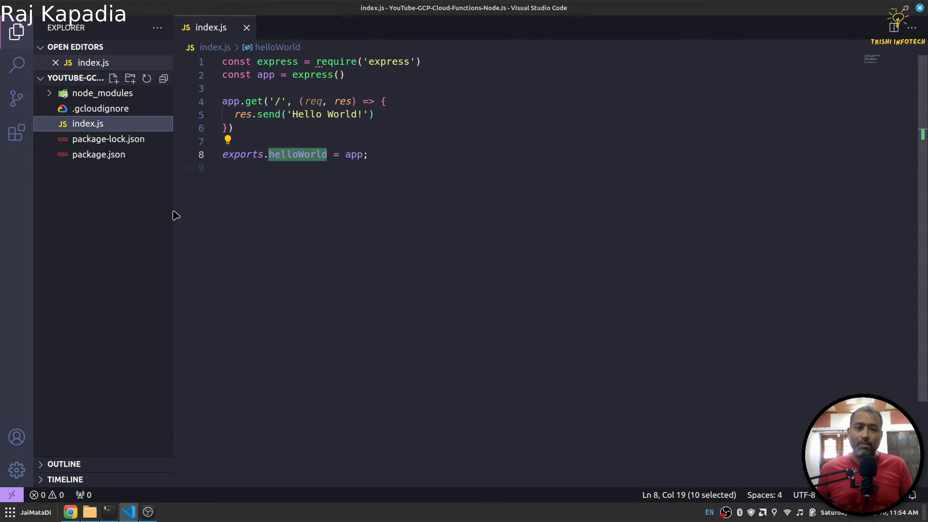
mouse_move(101, 208)
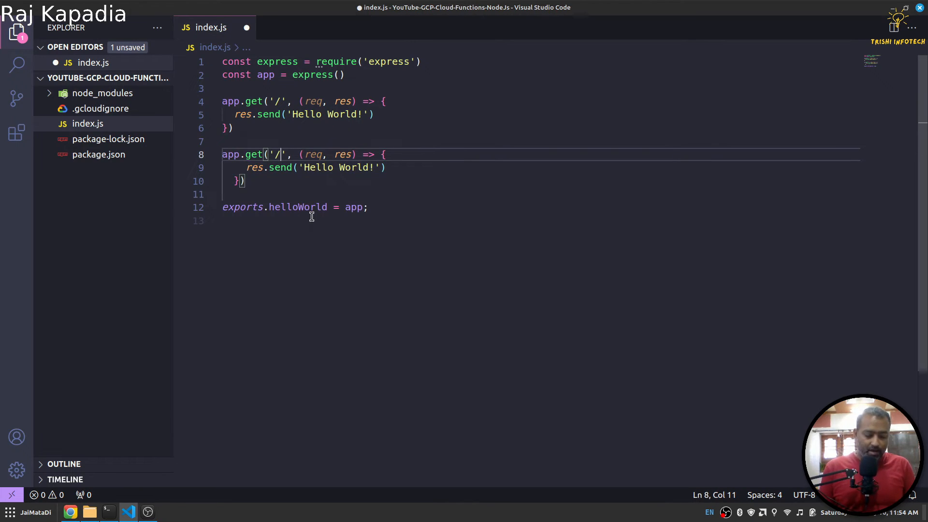
type("demo")
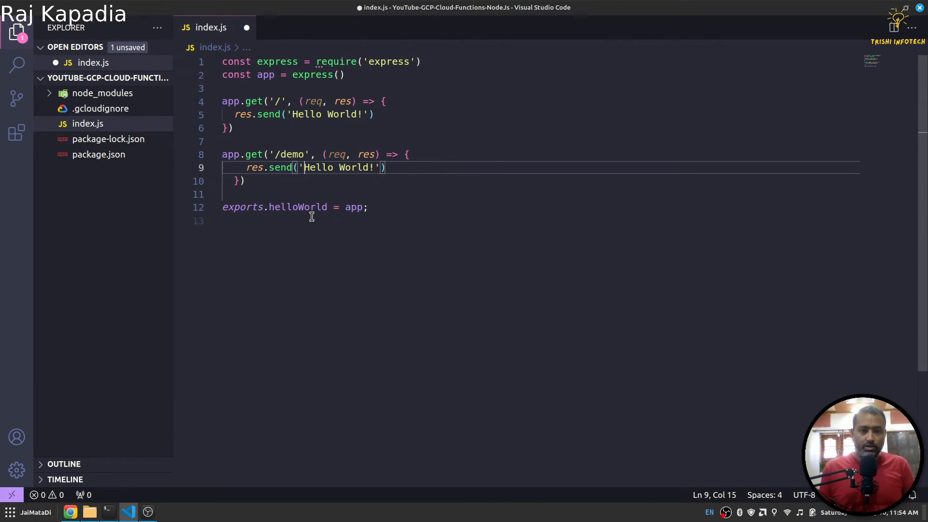
double_click(318, 167)
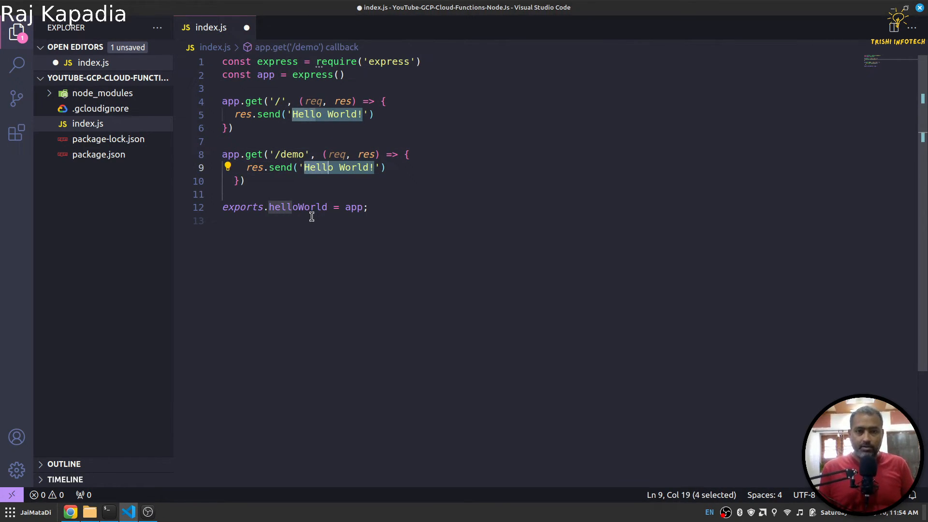
key("Delete")
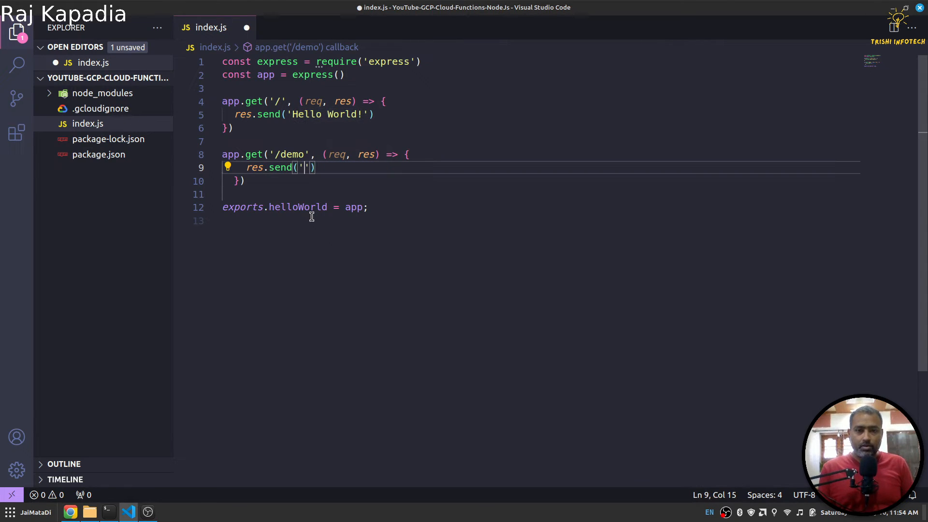
type("From")
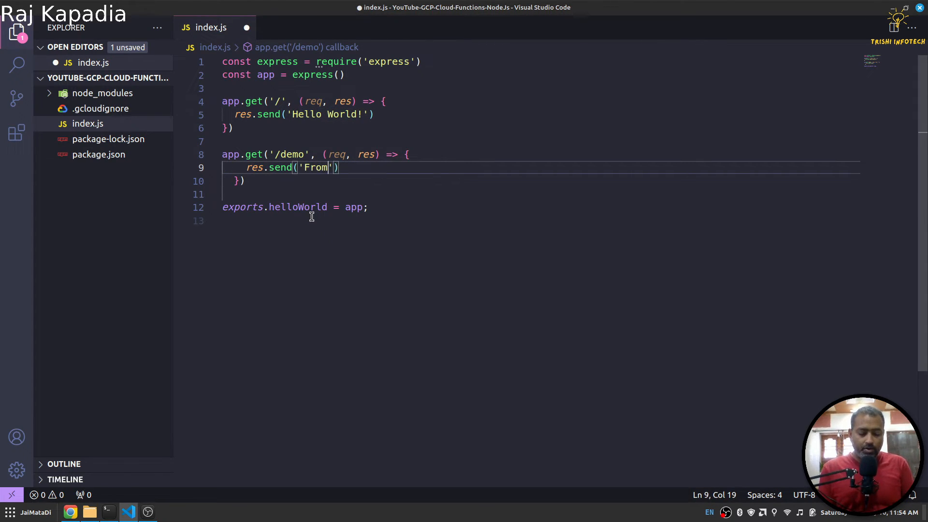
type("demo")
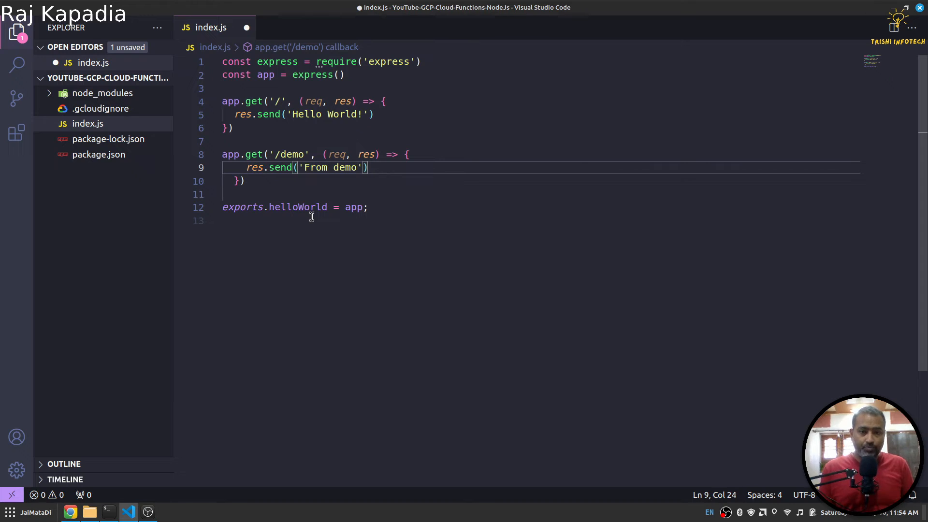
key("ctrl+s")
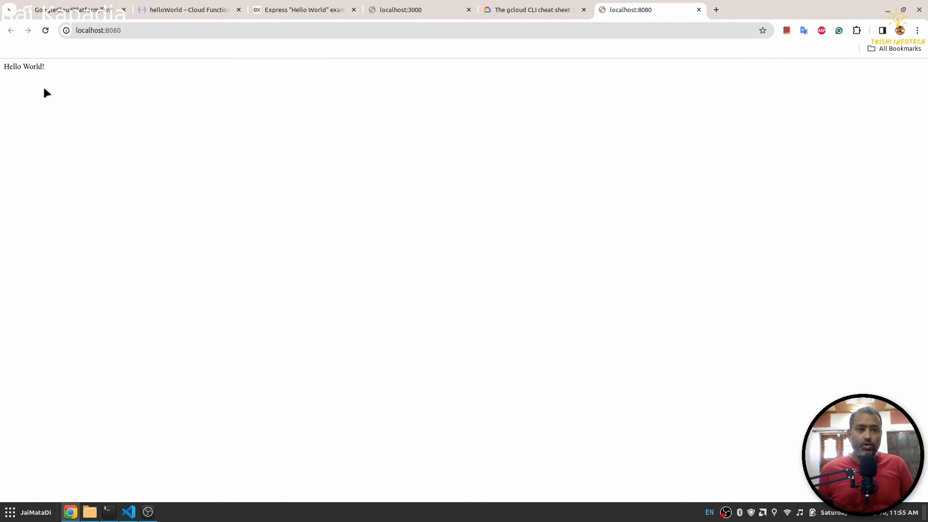
Switch from the localhost:8080 tab back to index.js in Visual Studio Code
left_click(127, 512)
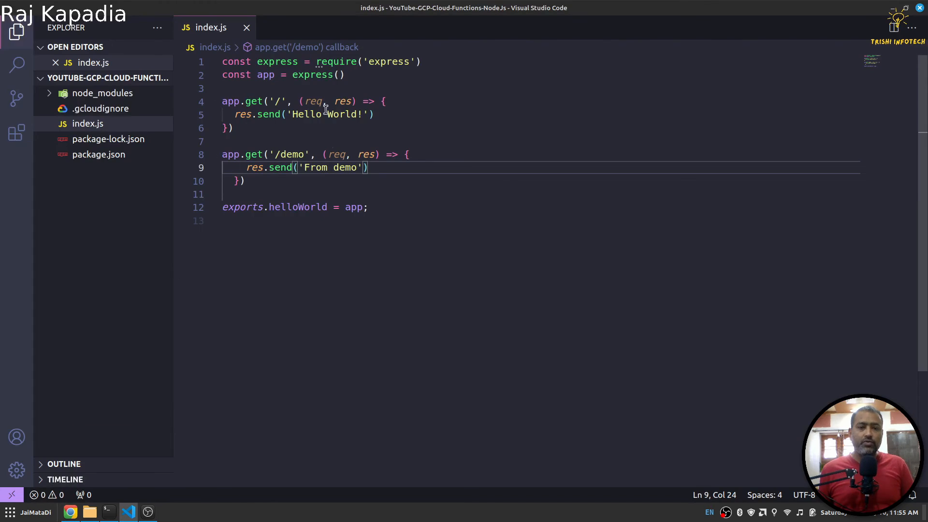
mouse_move(296, 208)
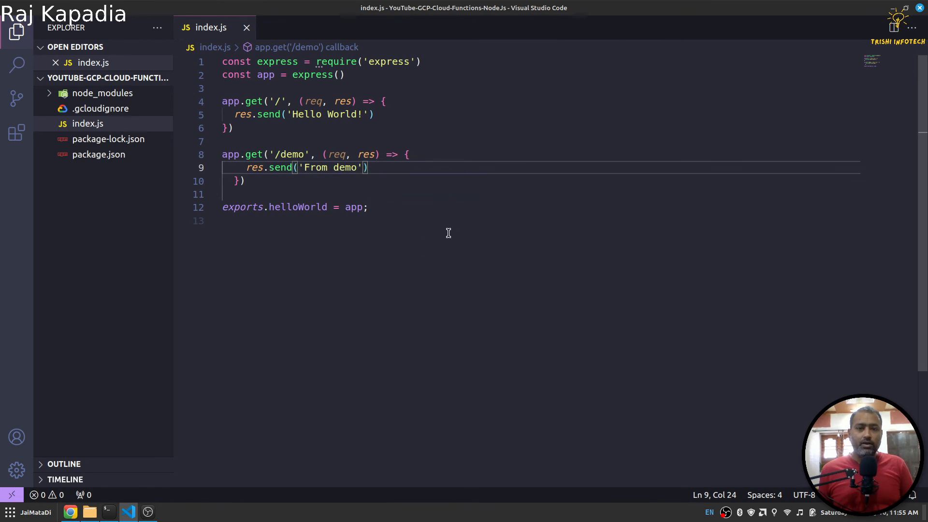
mouse_move(448, 229)
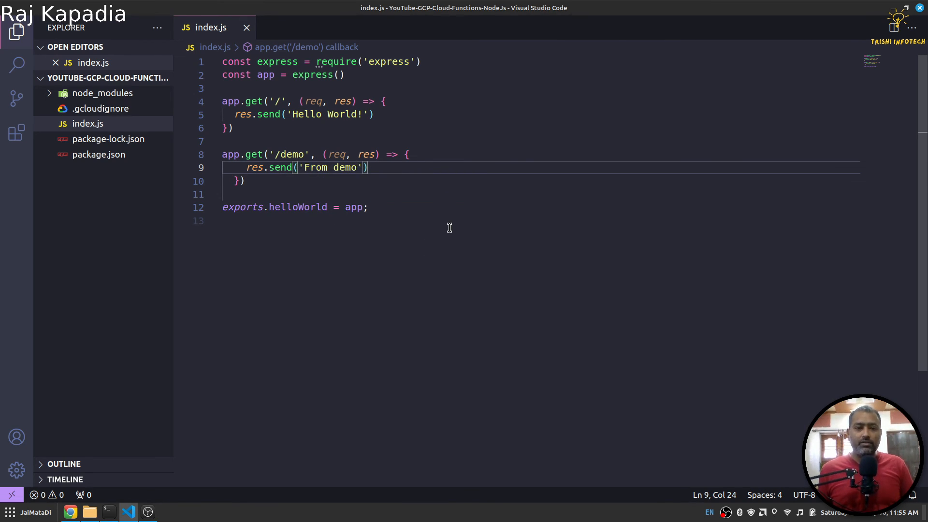